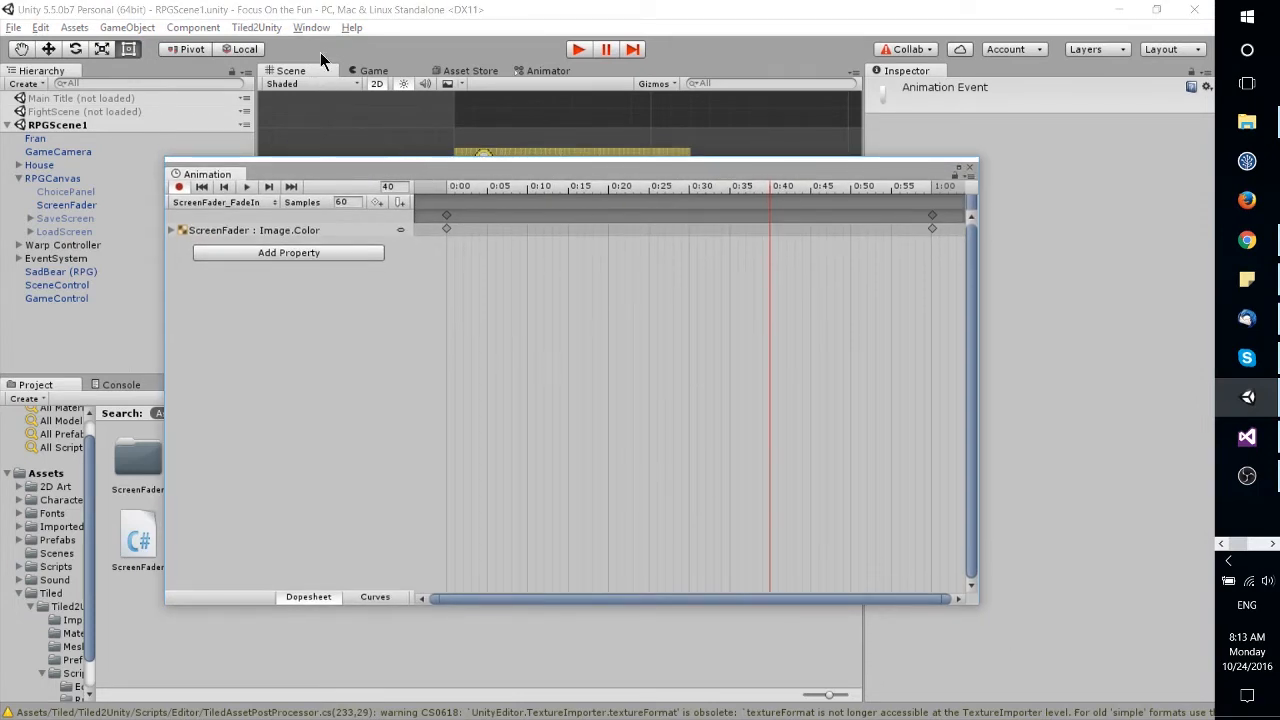
Show the Animation window beside the scene with the ScreenFader object selected for inspection
left_click(312, 28)
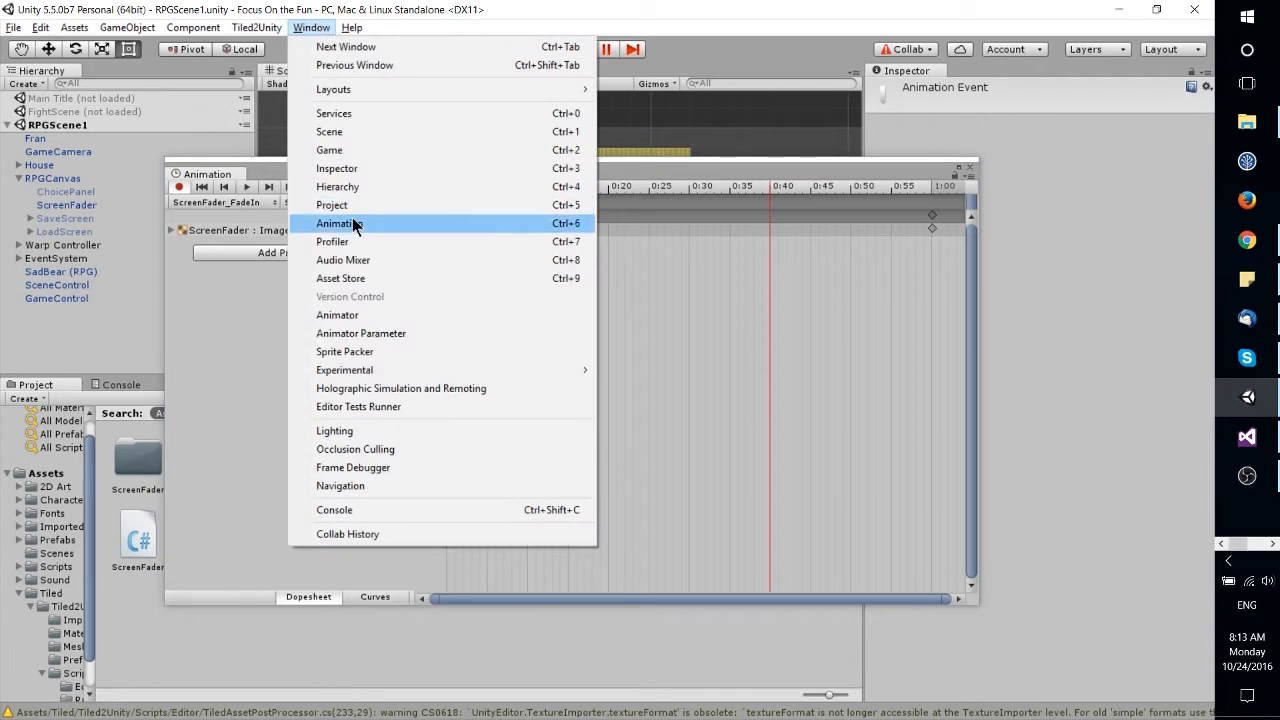
left_click(338, 224)
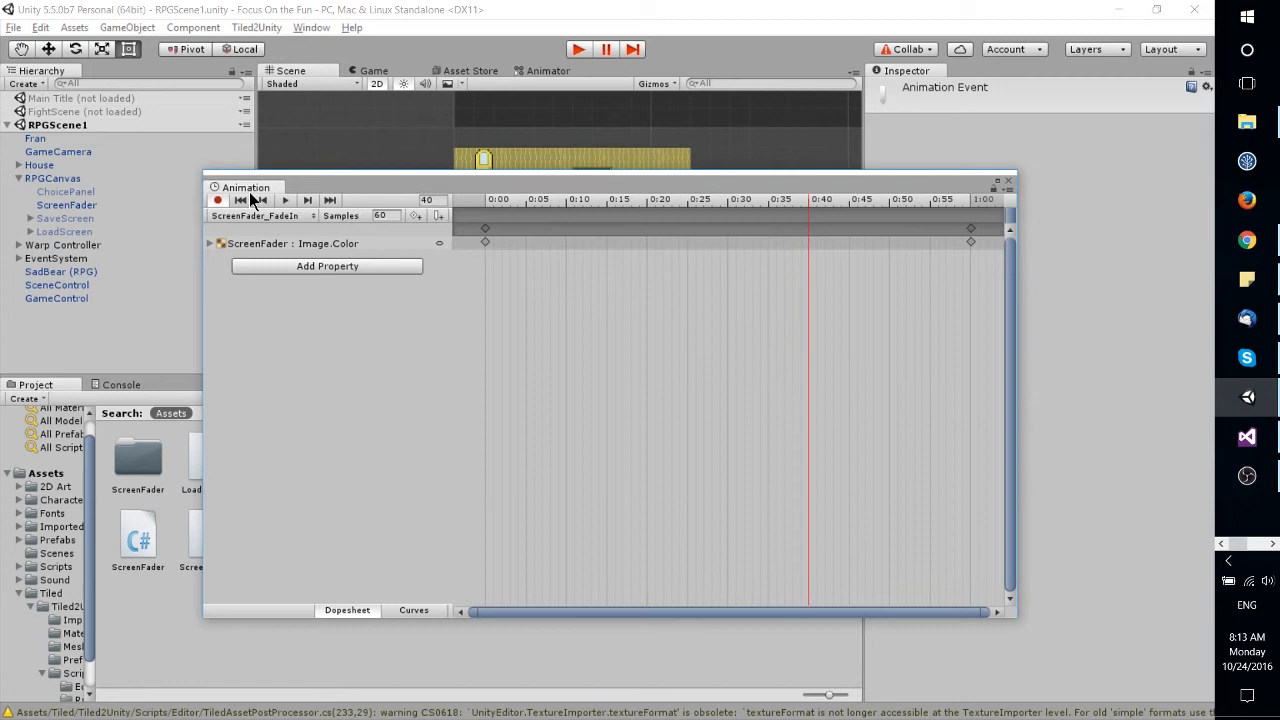
left_click_drag(244, 188, 136, 318)
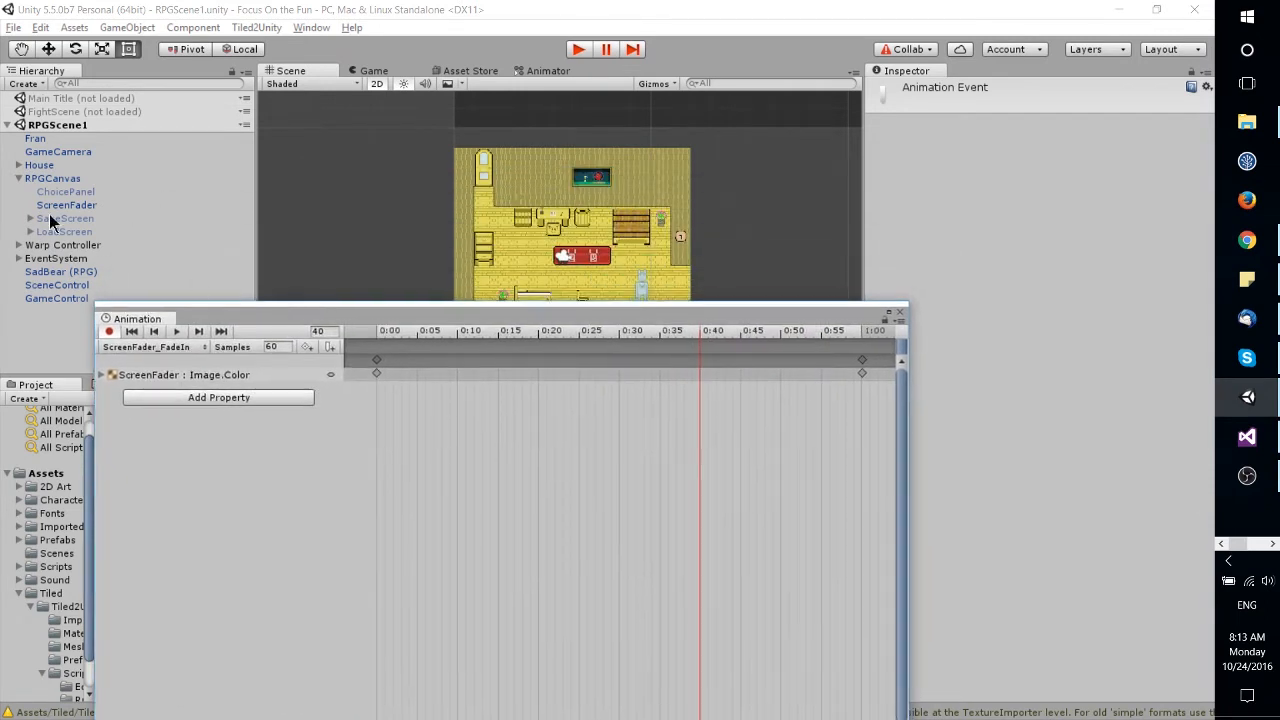
left_click(66, 204)
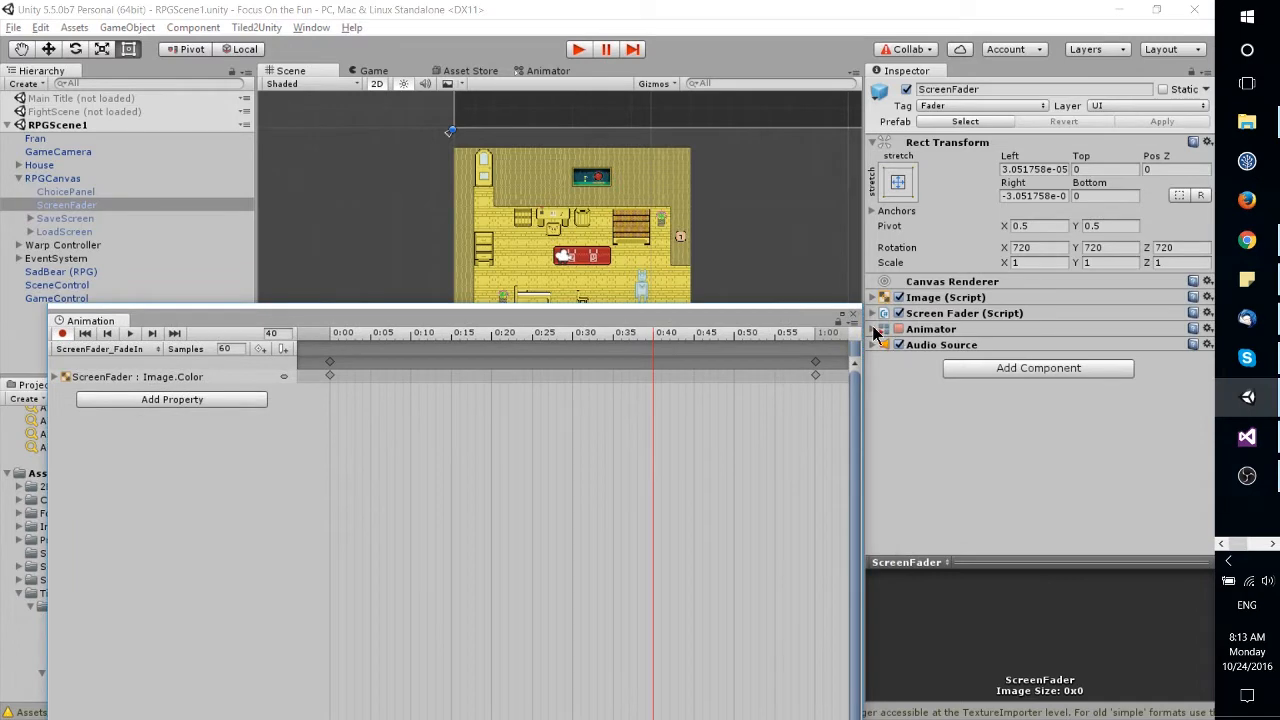
left_click(884, 328)
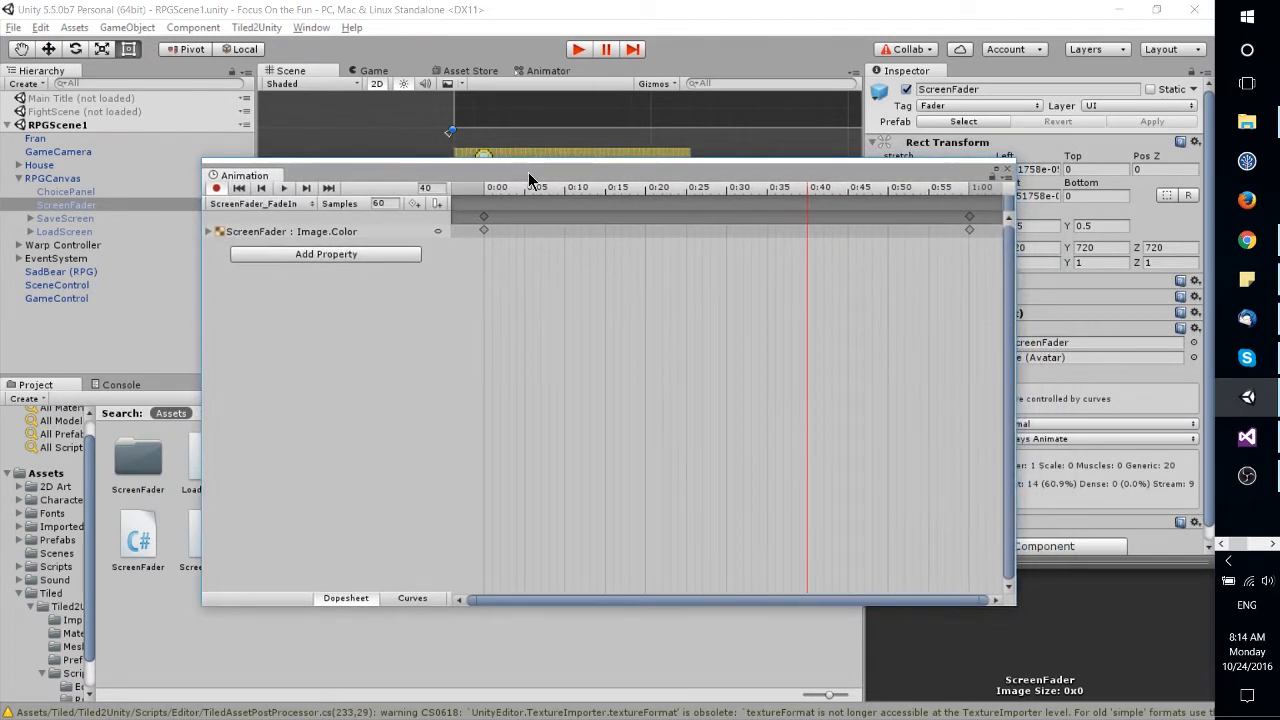
Confirm the ScreenFader_FadeIn clip is being edited and scrub the playhead to its final keyframe
left_click(256, 204)
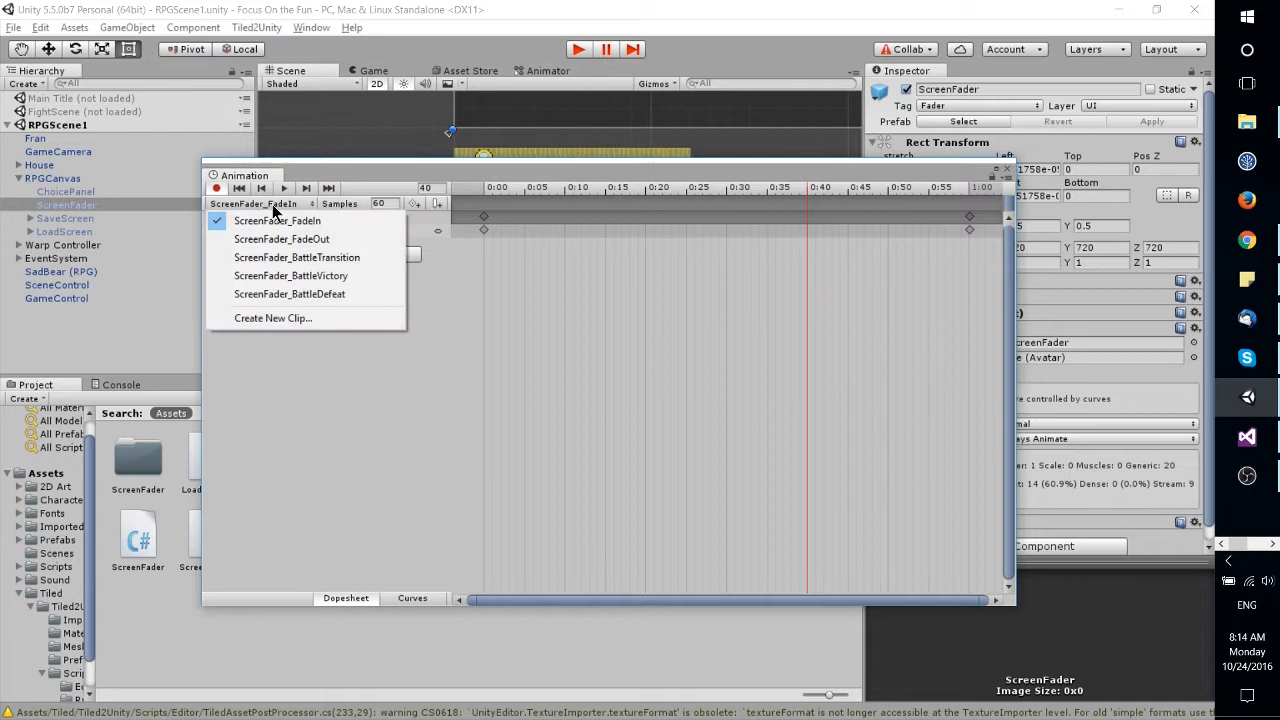
mouse_move(278, 220)
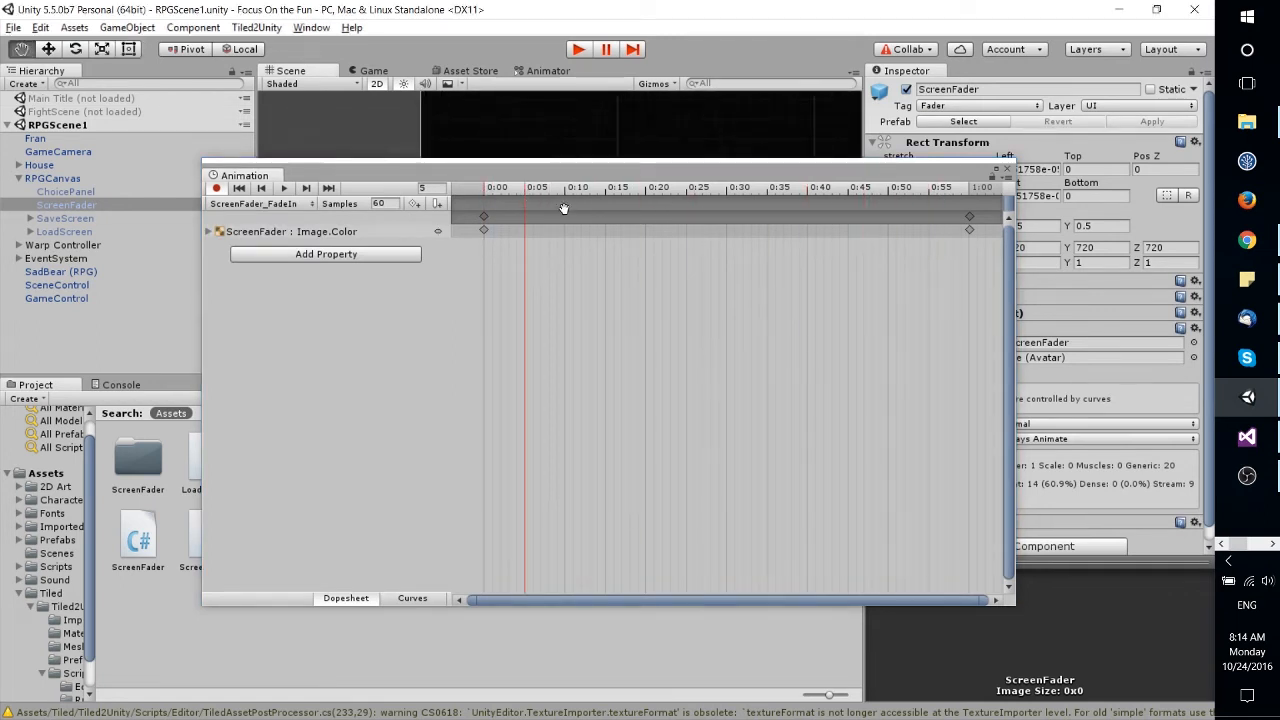
left_click(940, 188)
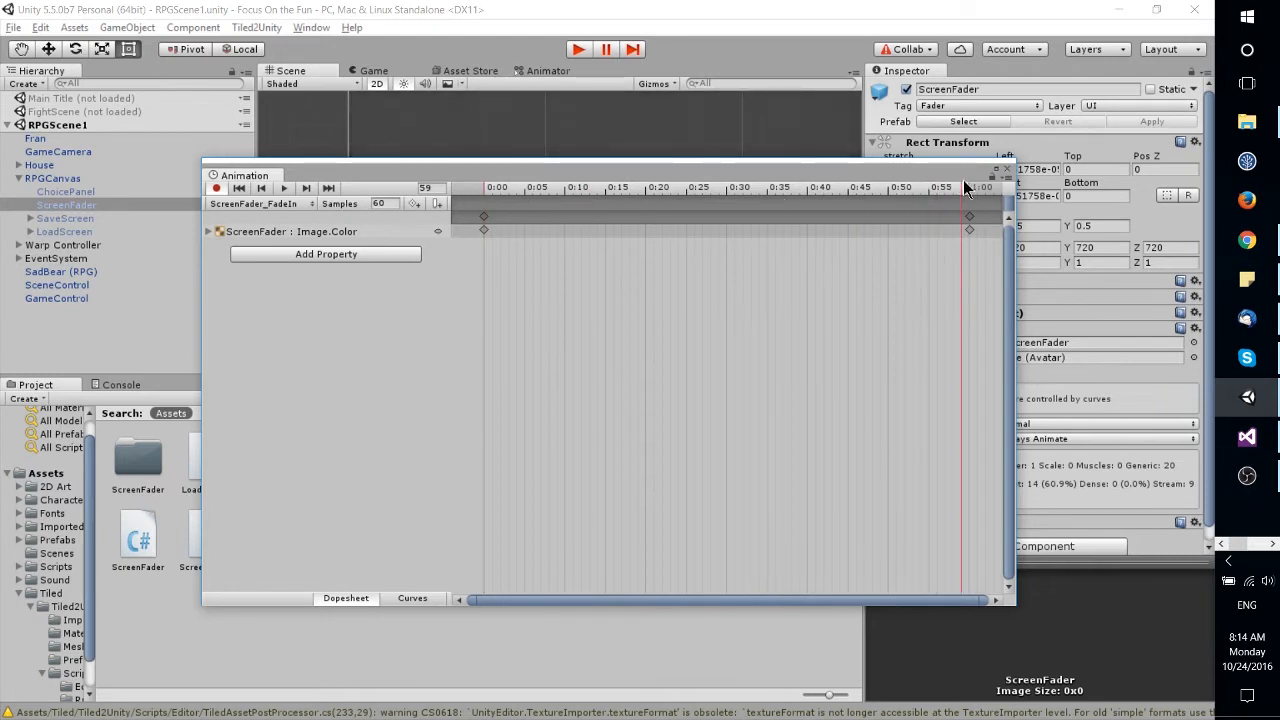
left_click(208, 232)
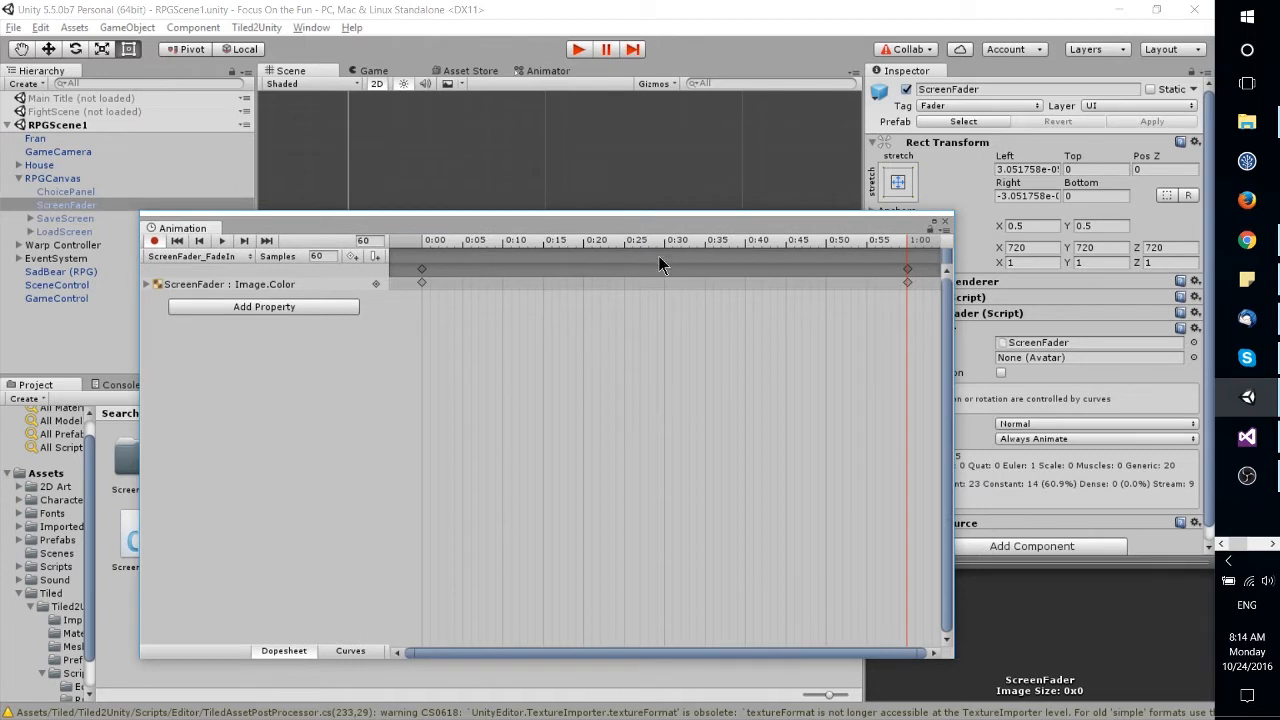
mouse_move(686, 252)
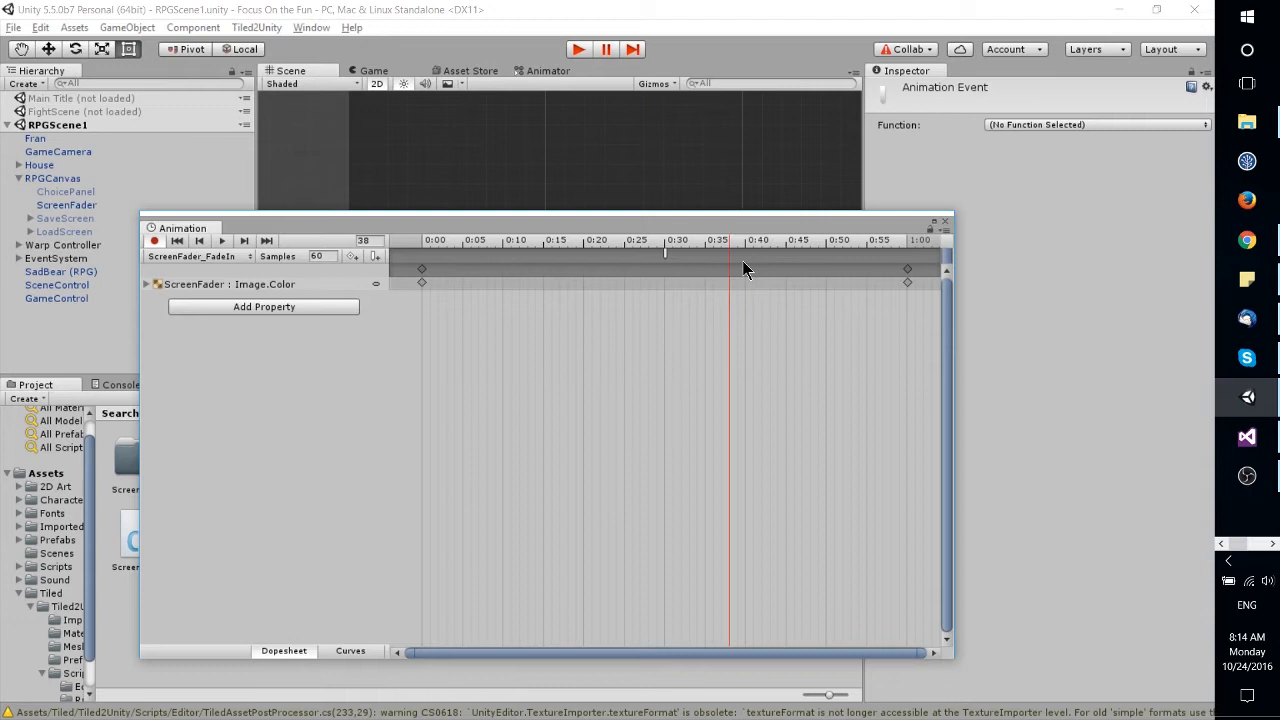
mouse_move(742, 268)
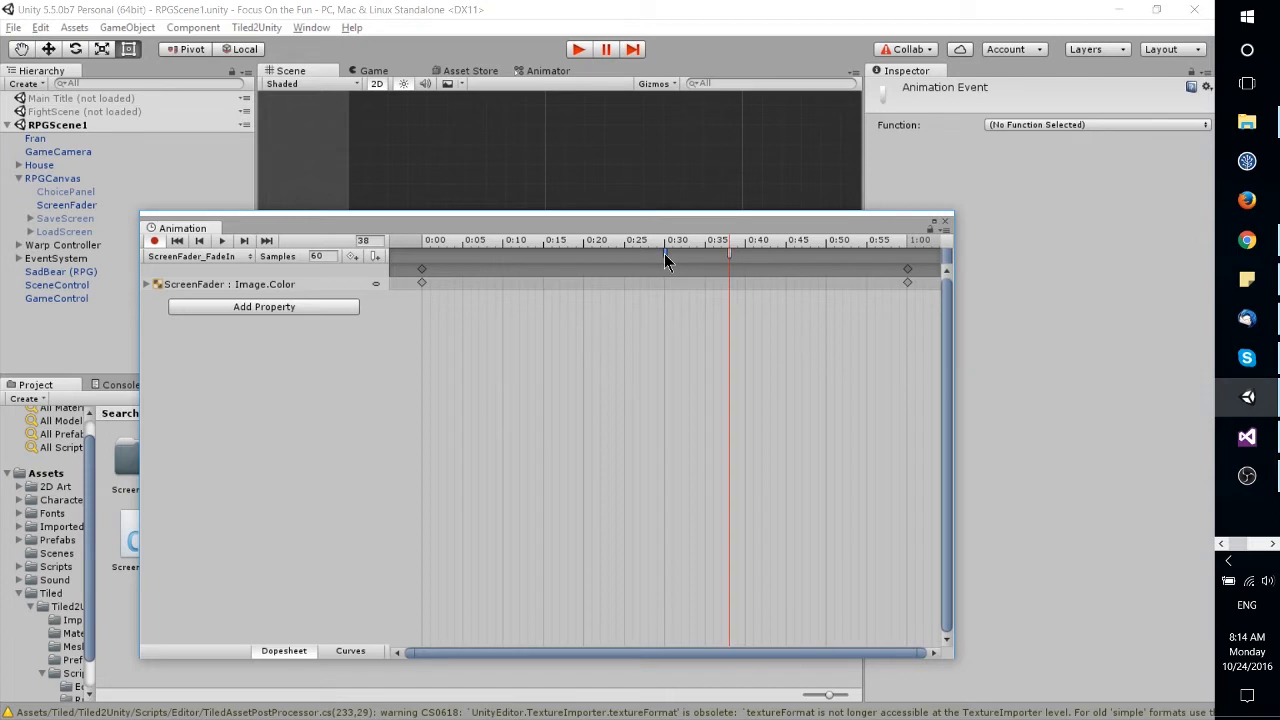
mouse_move(732, 252)
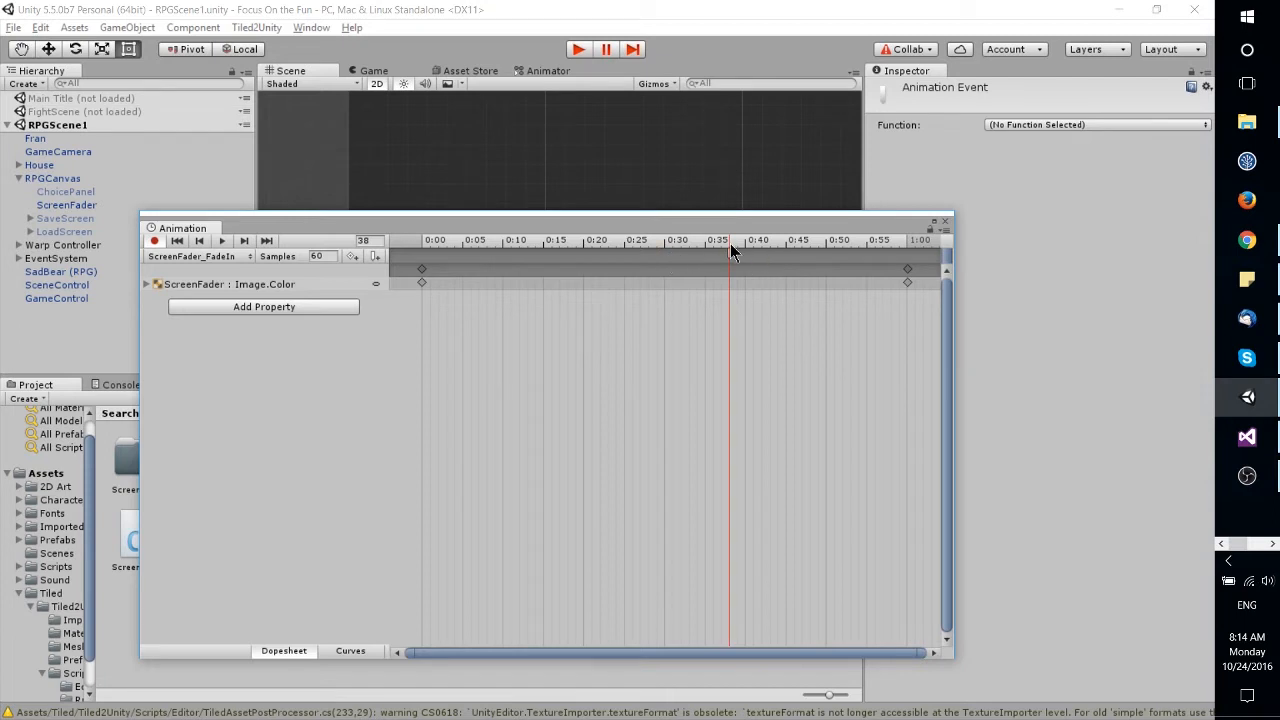
mouse_move(736, 264)
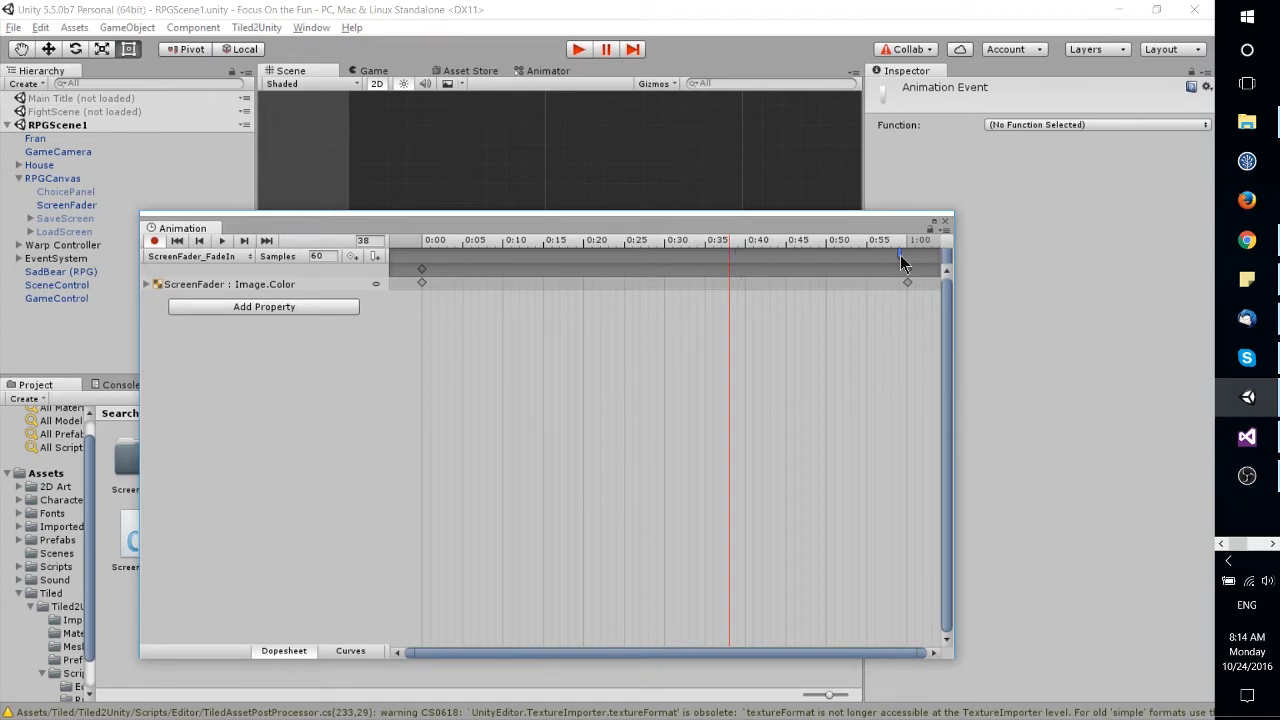
Move the animation event marker to the 1:00 keyframe at the clip's end
left_click(900, 240)
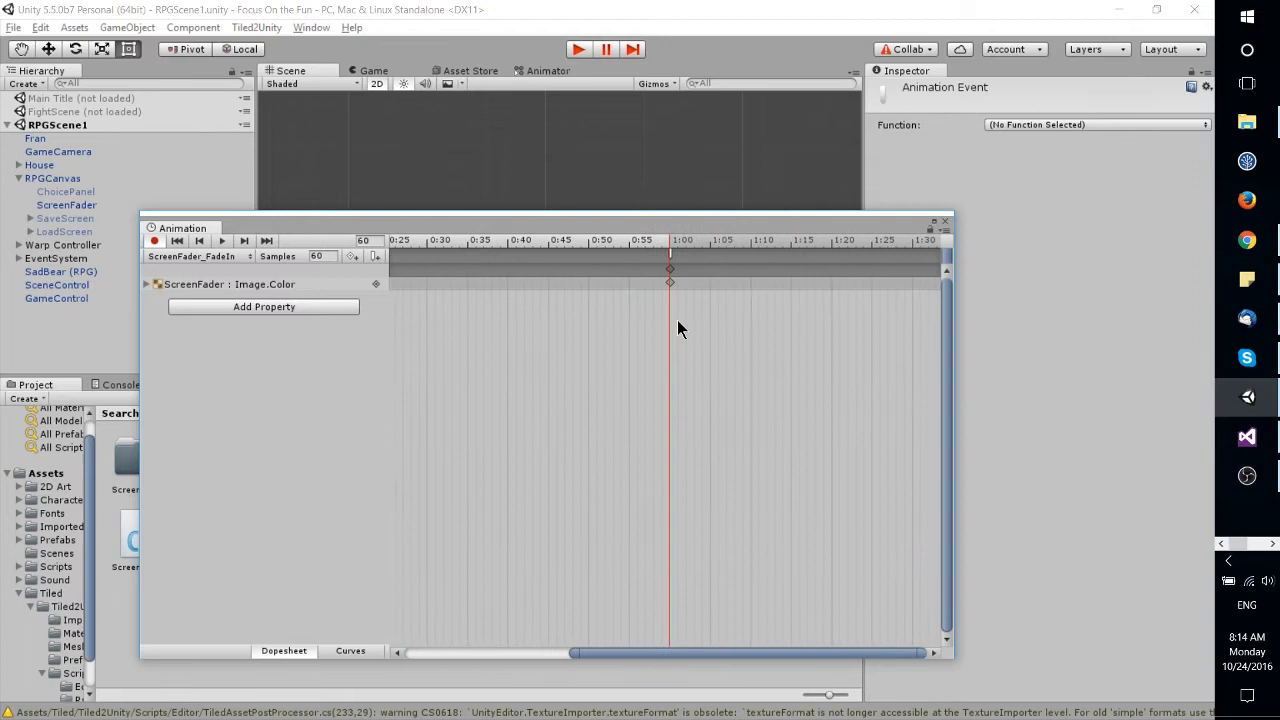
mouse_move(720, 232)
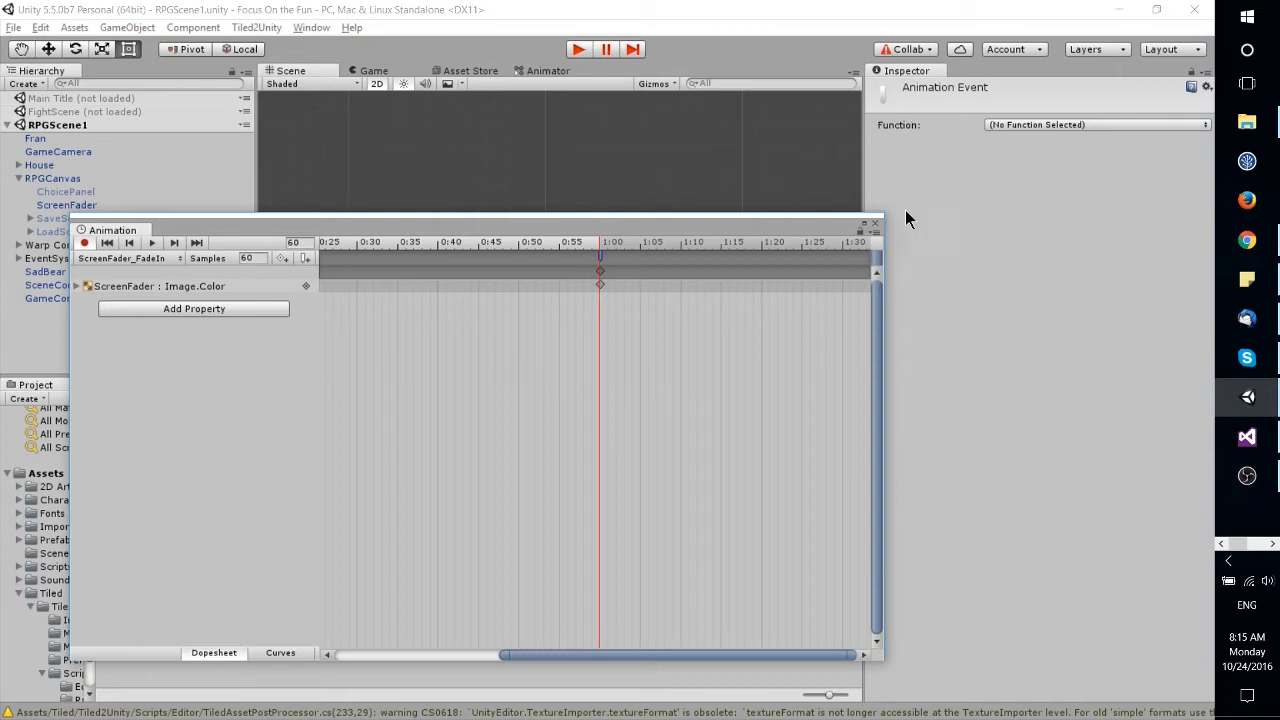
mouse_move(1016, 132)
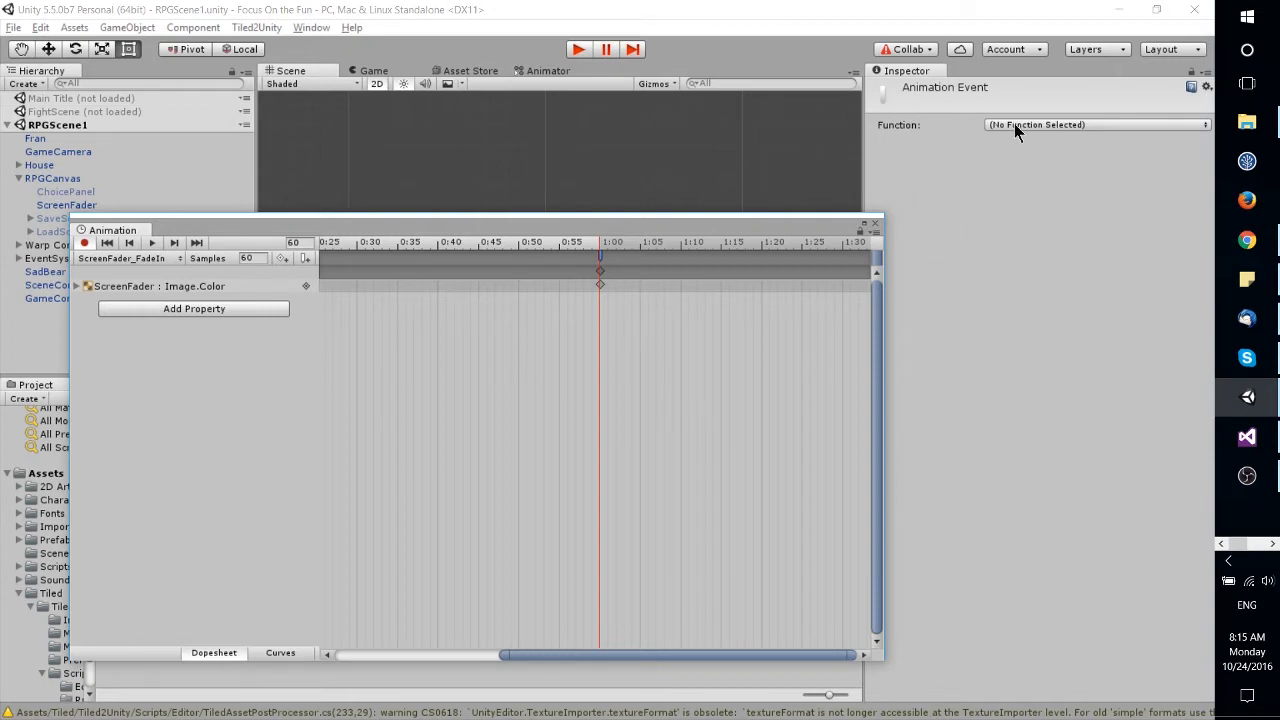
Assign AnimationComplete() from the ScreenFader script as the event's Function
left_click(1096, 124)
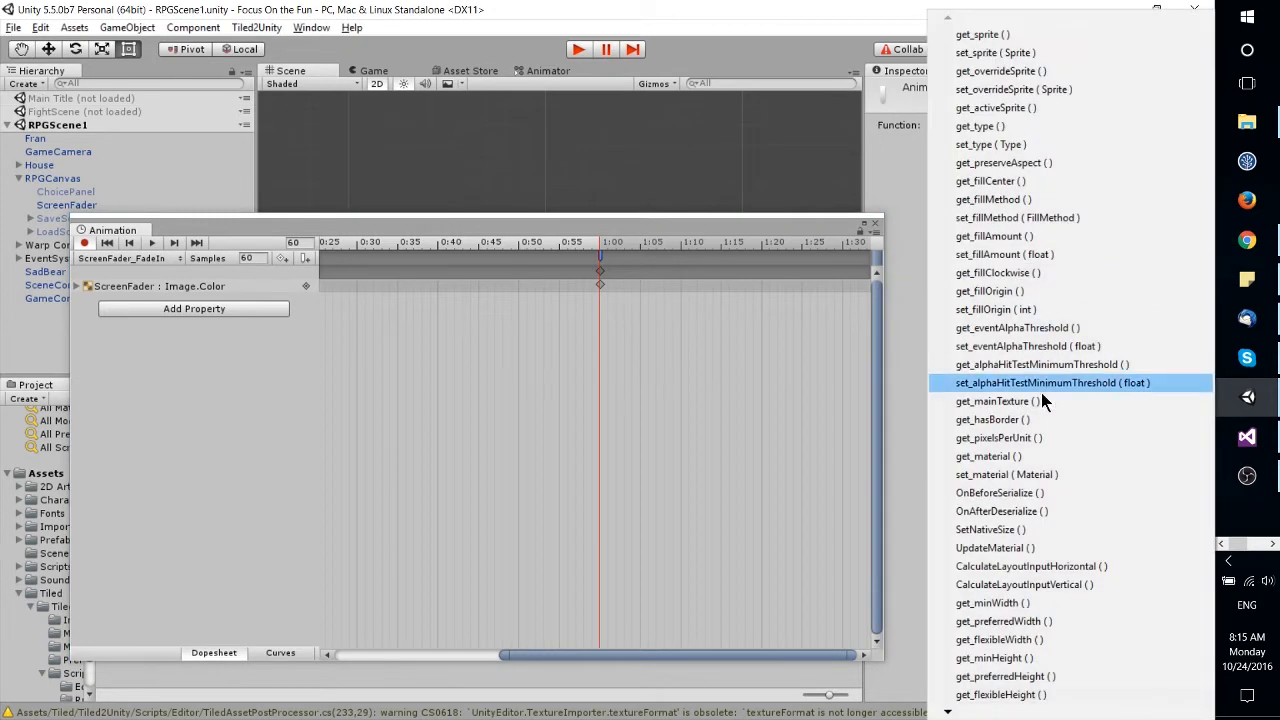
scroll("down", 3)
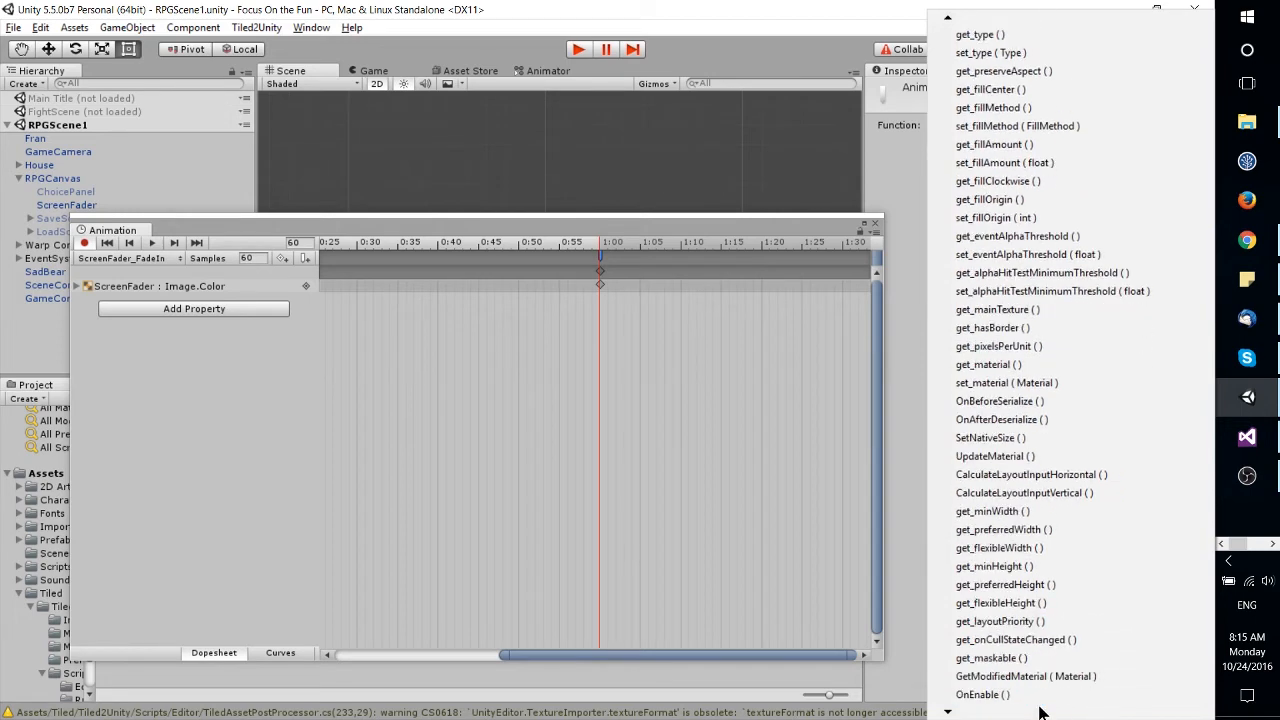
scroll("down", 3)
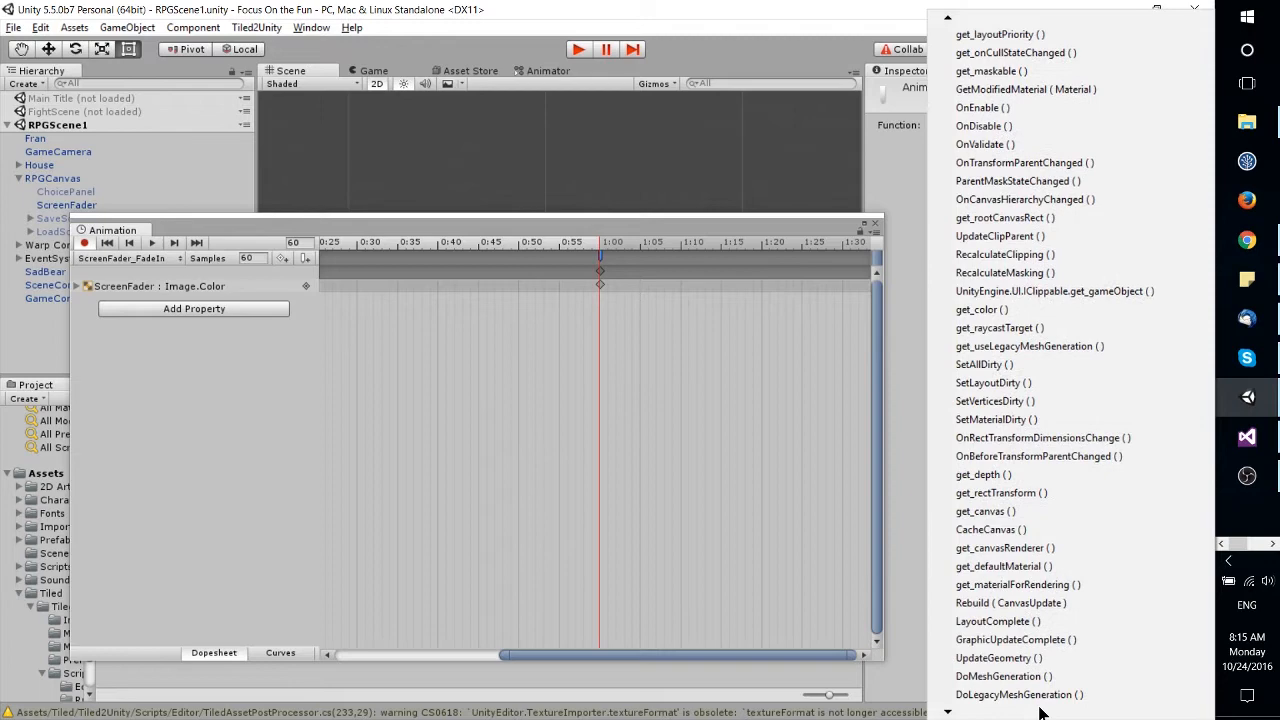
scroll("down", 3)
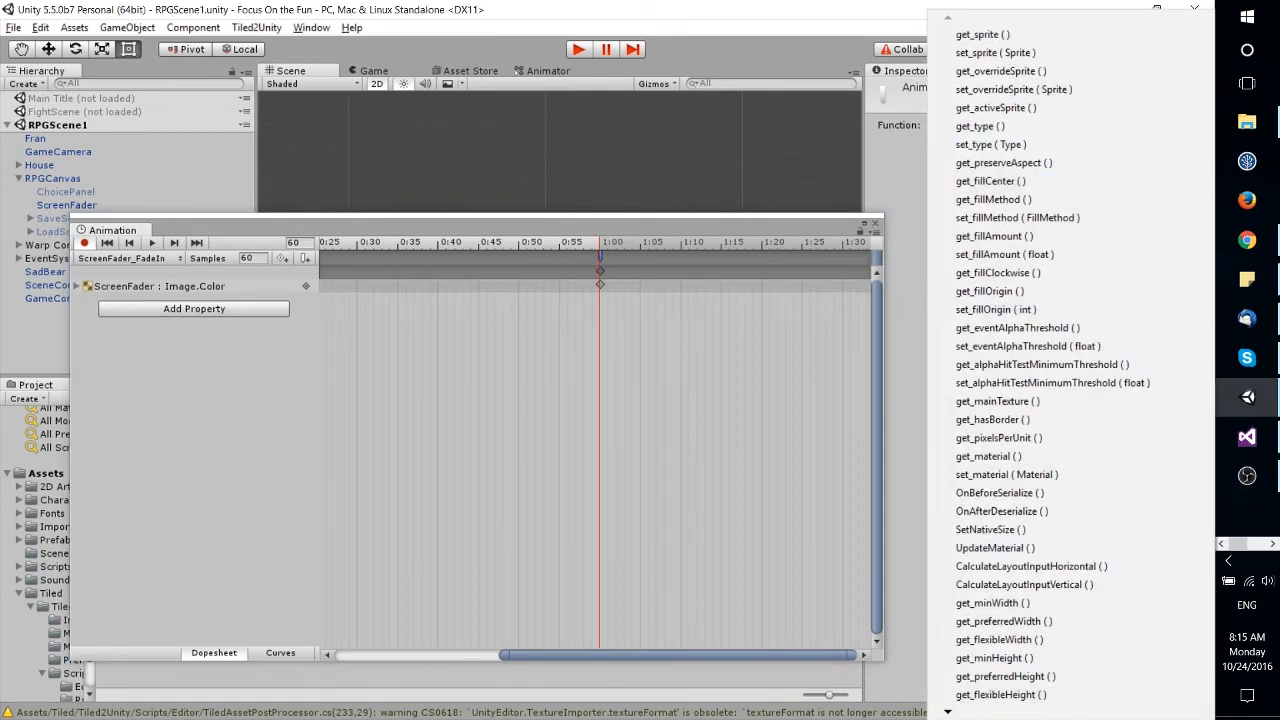
scroll("down", 3)
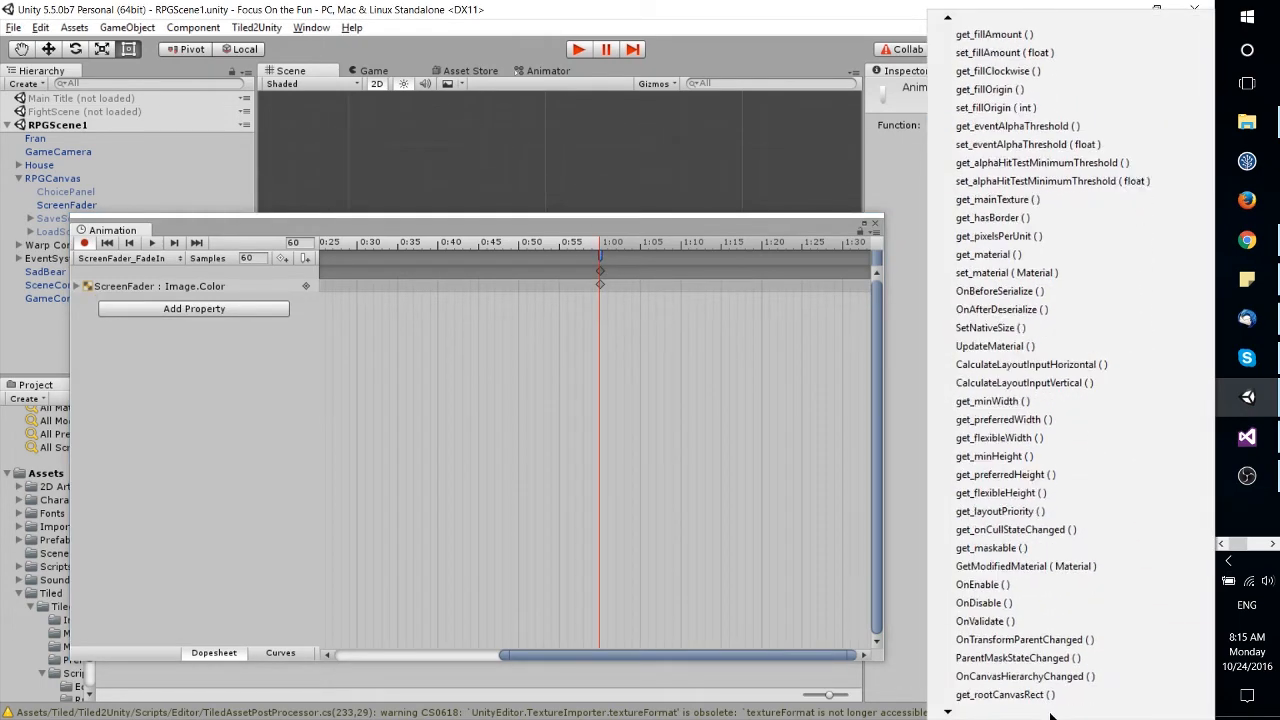
scroll("down", 3)
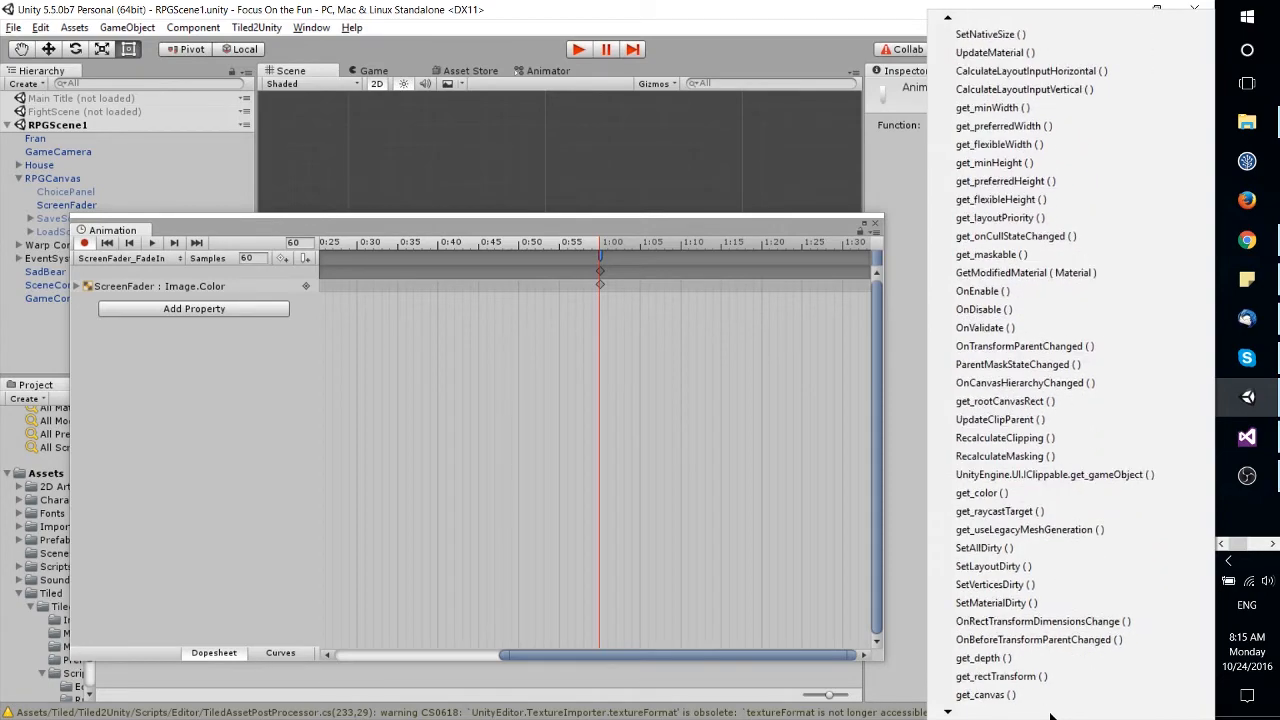
scroll("down", 3)
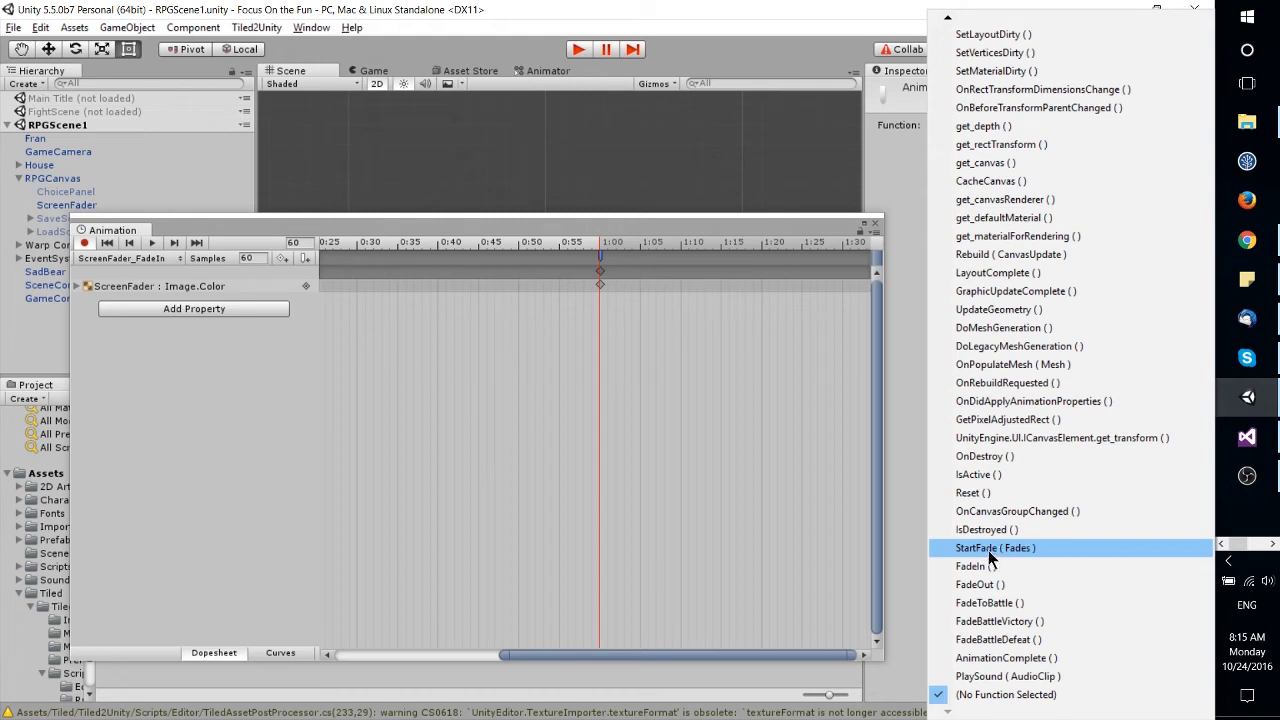
mouse_move(1016, 564)
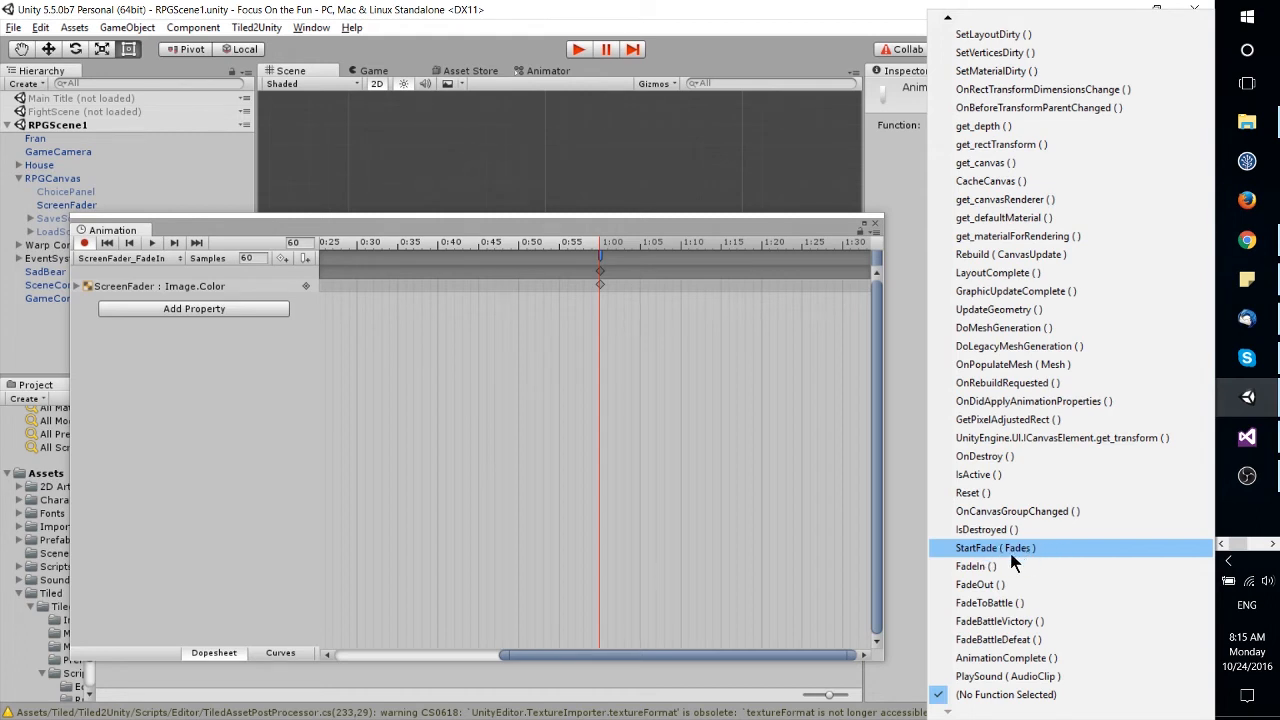
mouse_move(1036, 560)
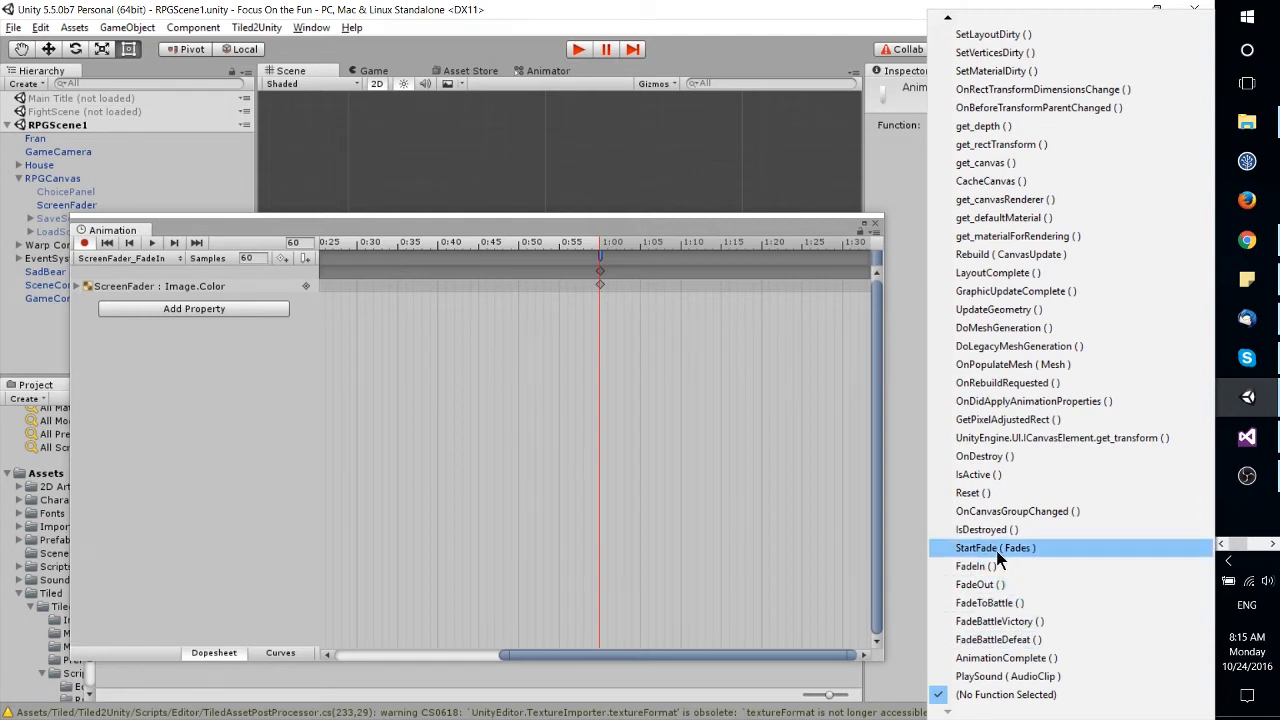
mouse_move(1000, 456)
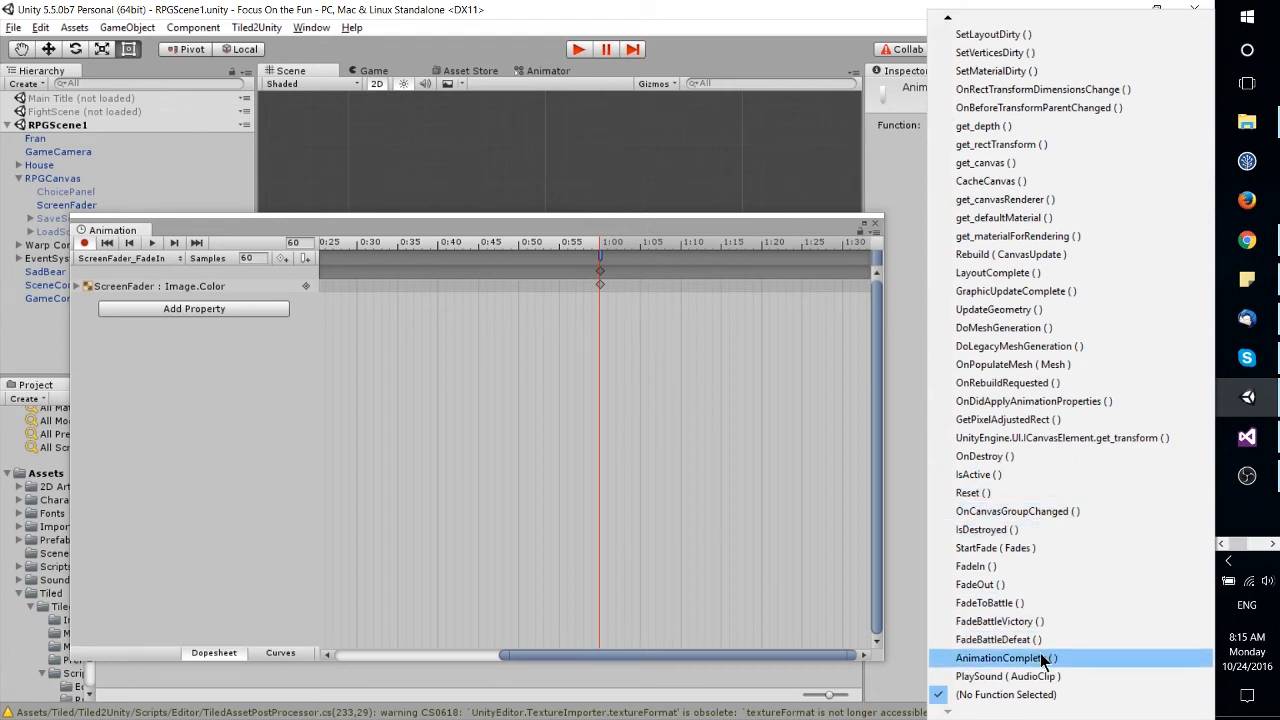
left_click(1002, 656)
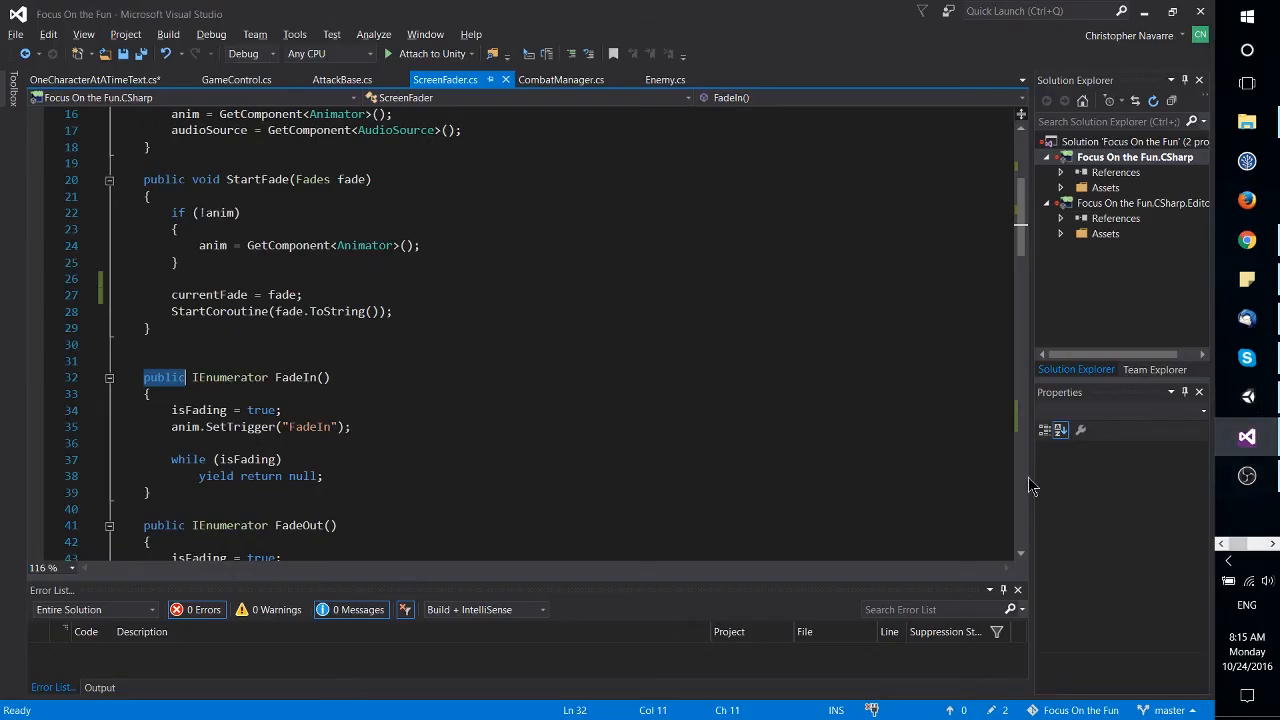
Highlight AnimationComplete's switch block and its FinalFightCompletion call in ScreenFader.cs
scroll("down", 3)
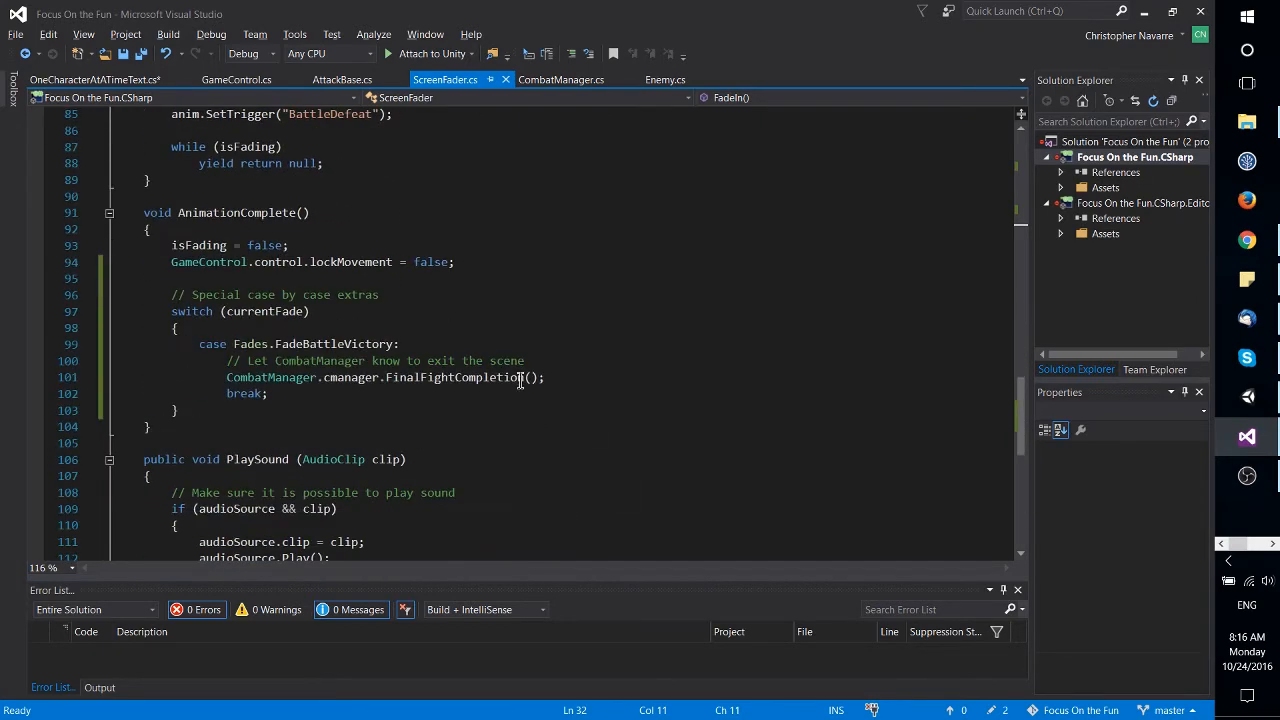
double_click(198, 244)
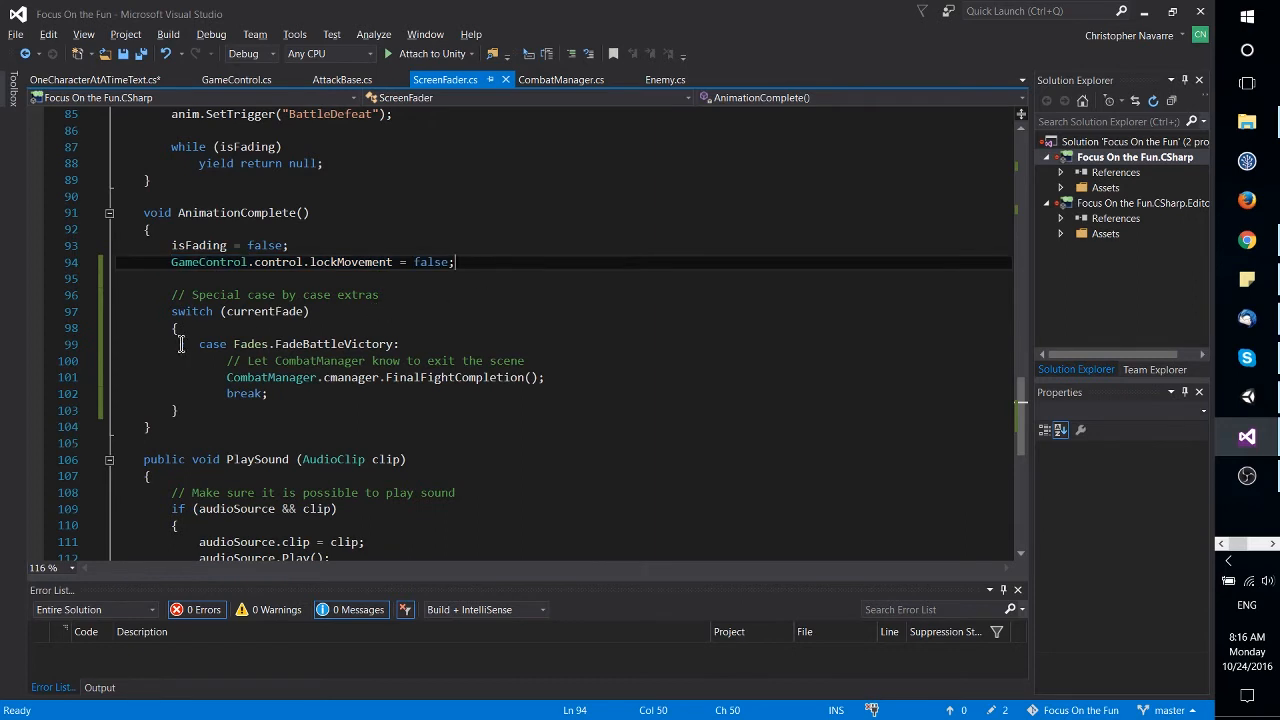
left_click_drag(172, 294, 244, 392)
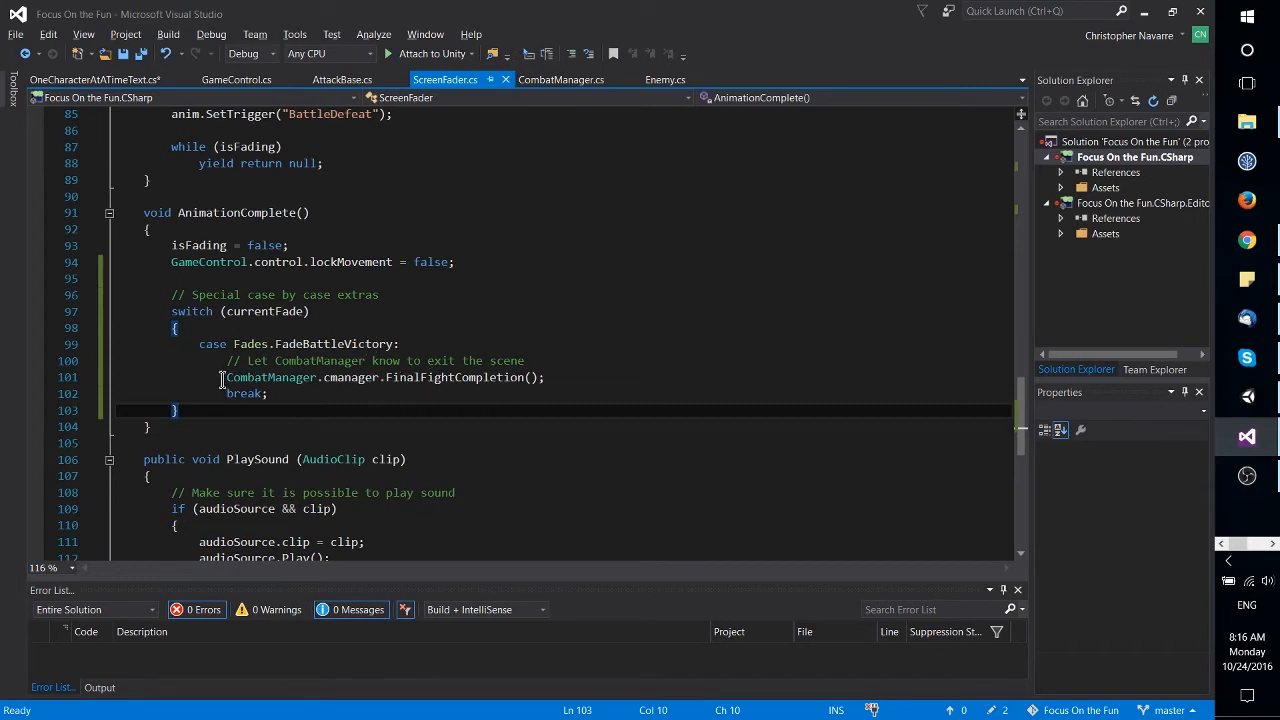
left_click_drag(226, 376, 544, 376)
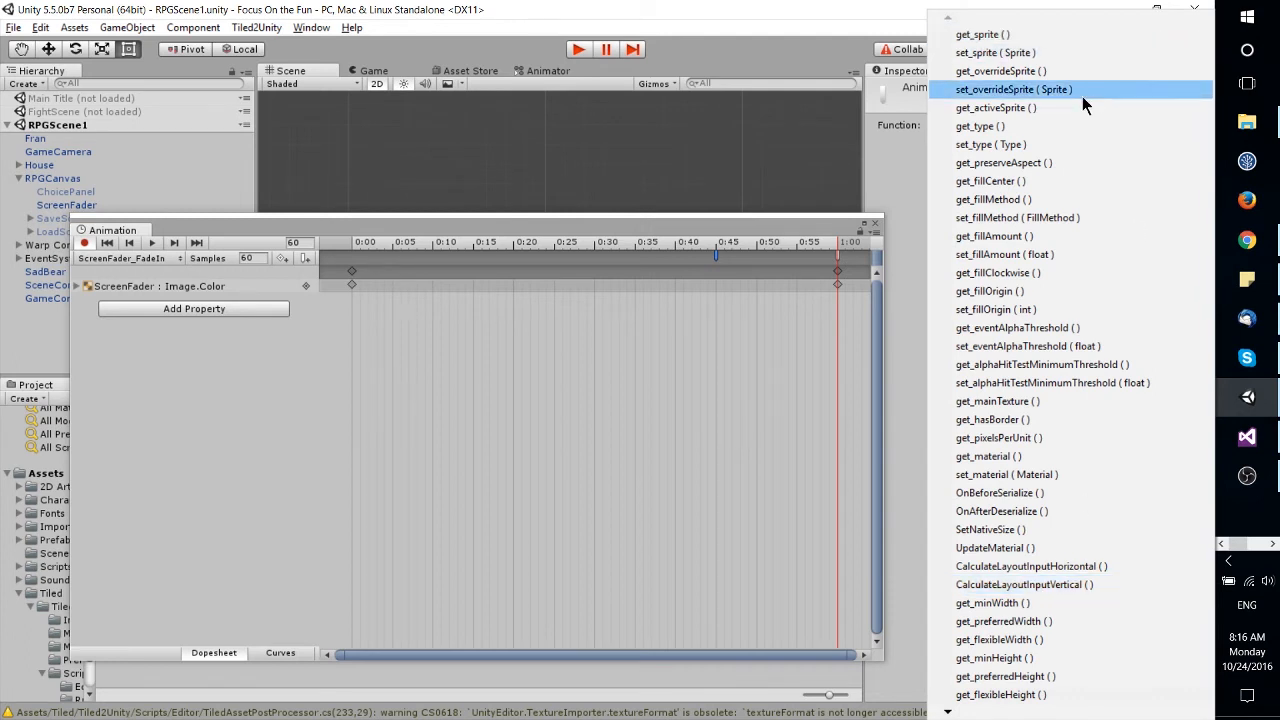
mouse_move(1024, 124)
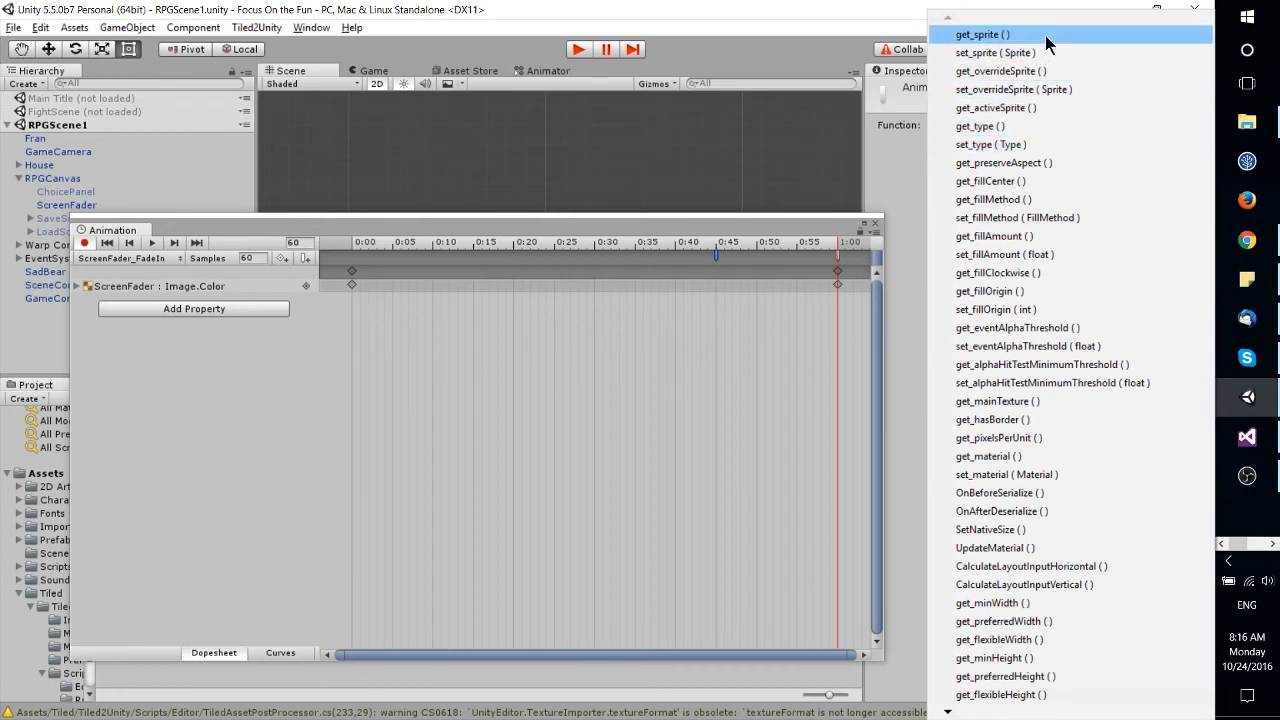
mouse_move(818, 236)
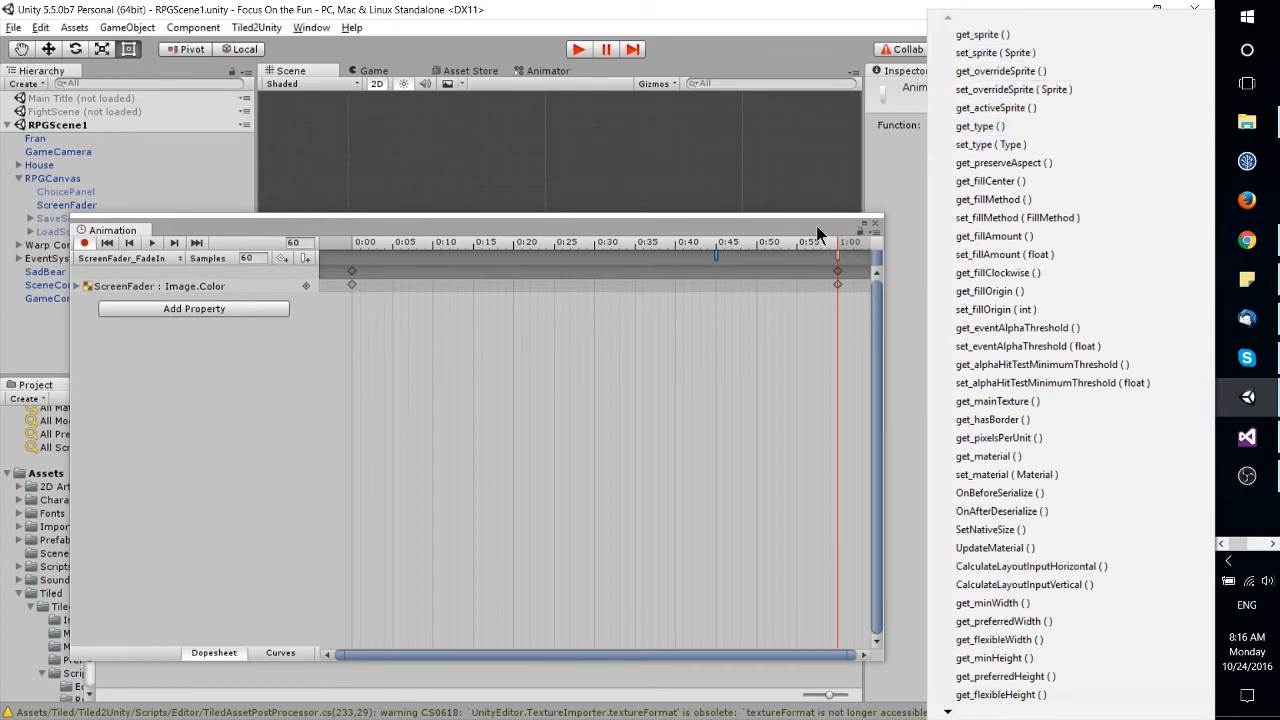
mouse_move(770, 210)
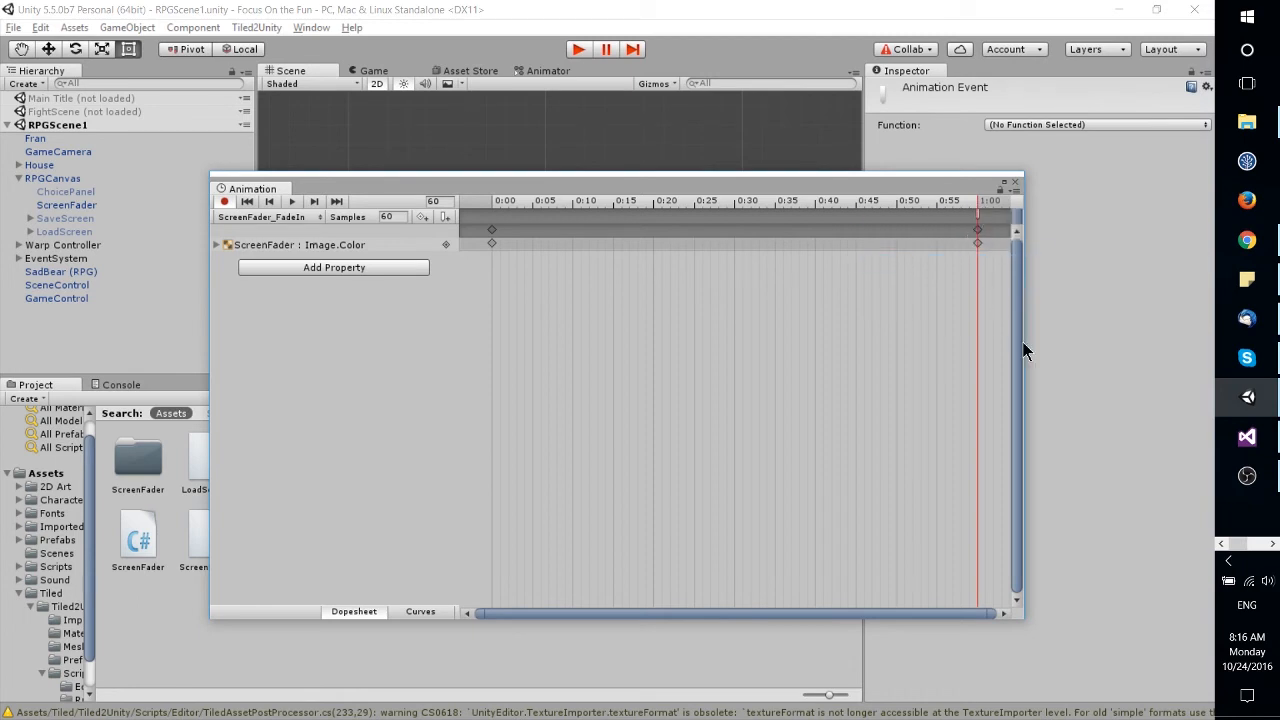
mouse_move(1184, 424)
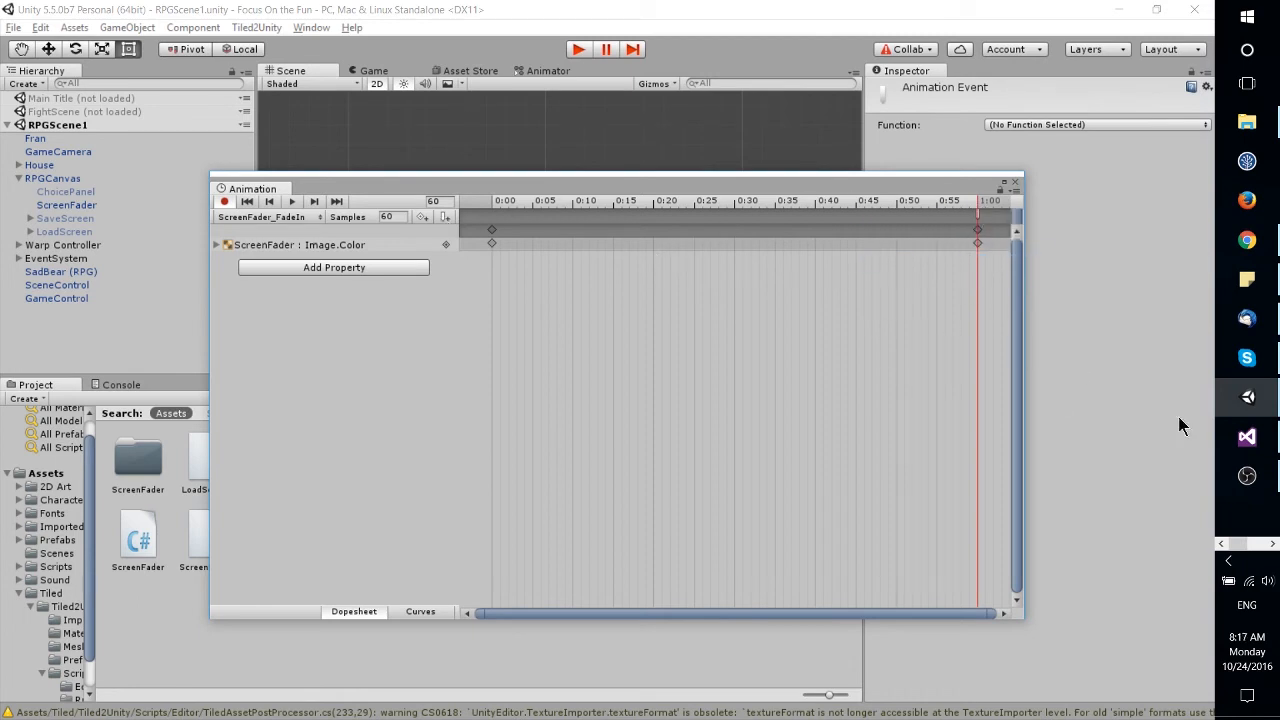
left_click(1246, 436)
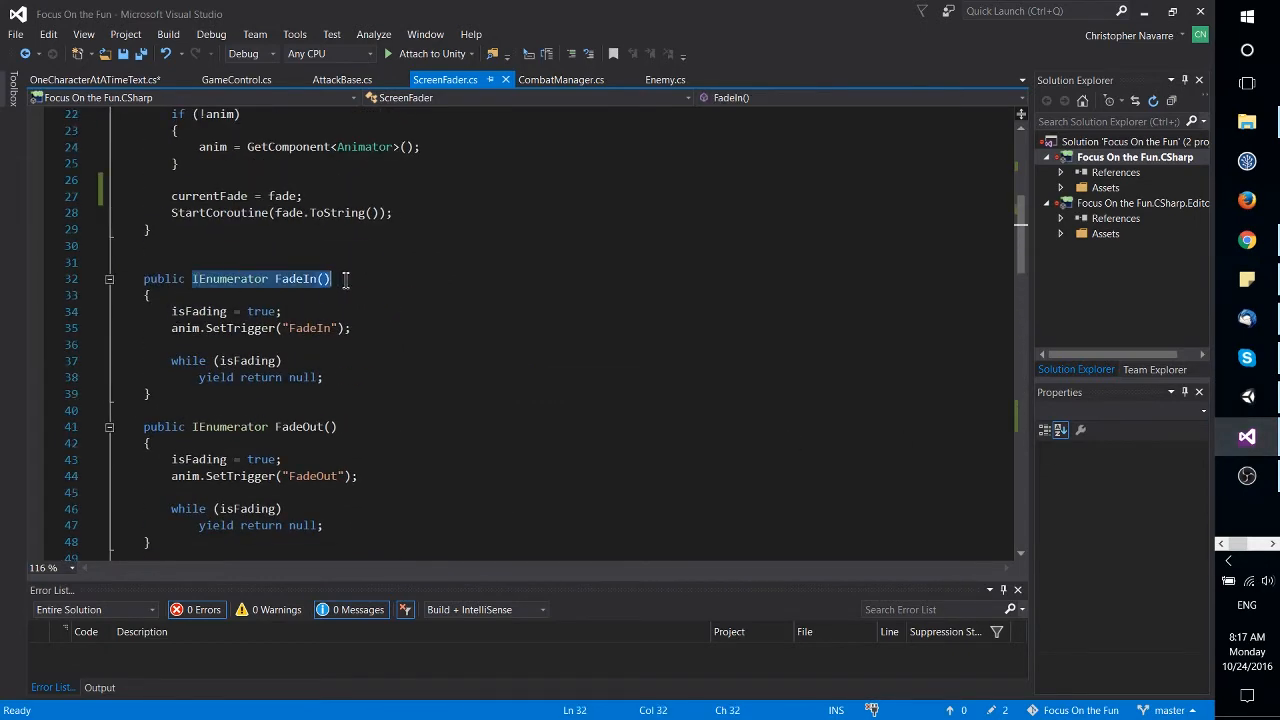
scroll("down", 3)
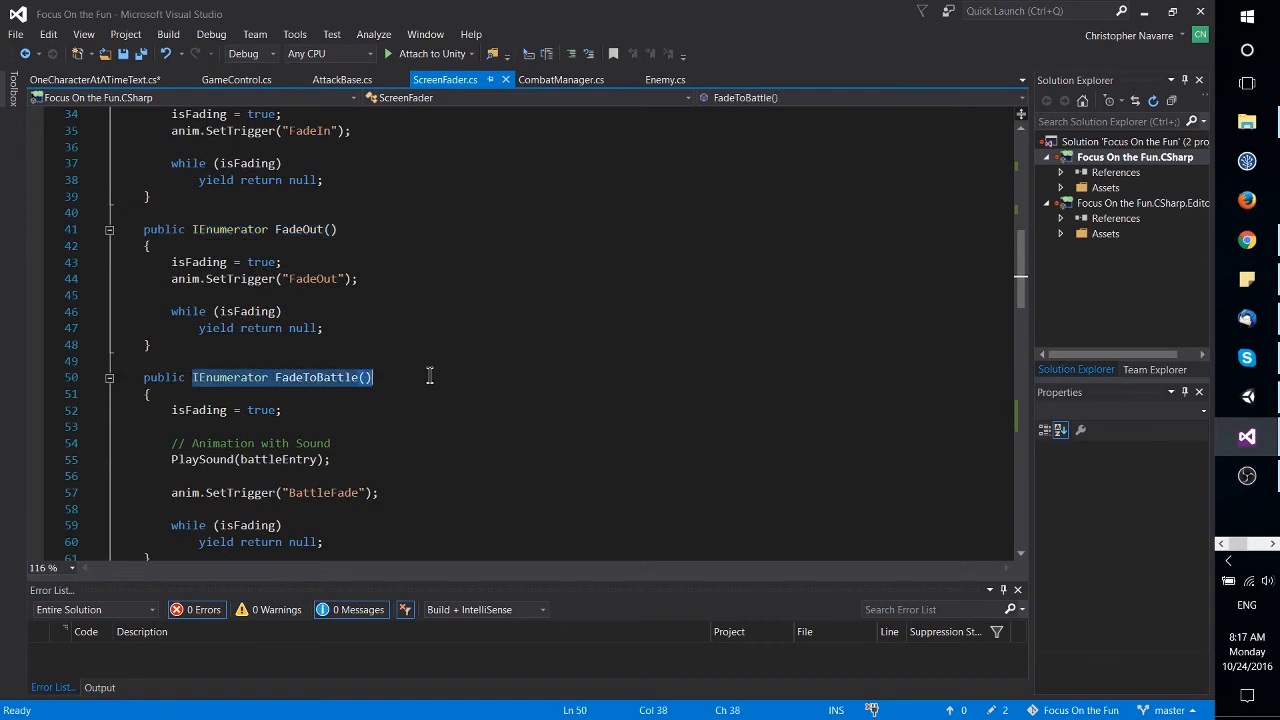
scroll("up", 3)
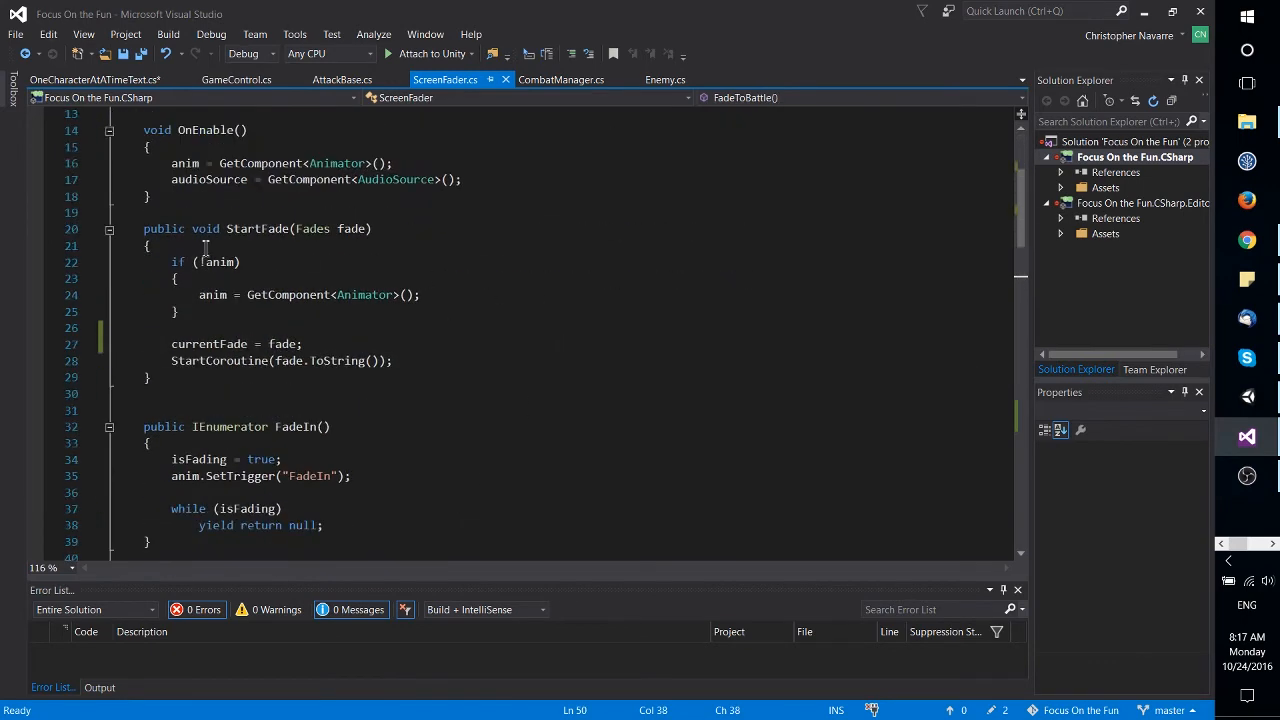
type("!")
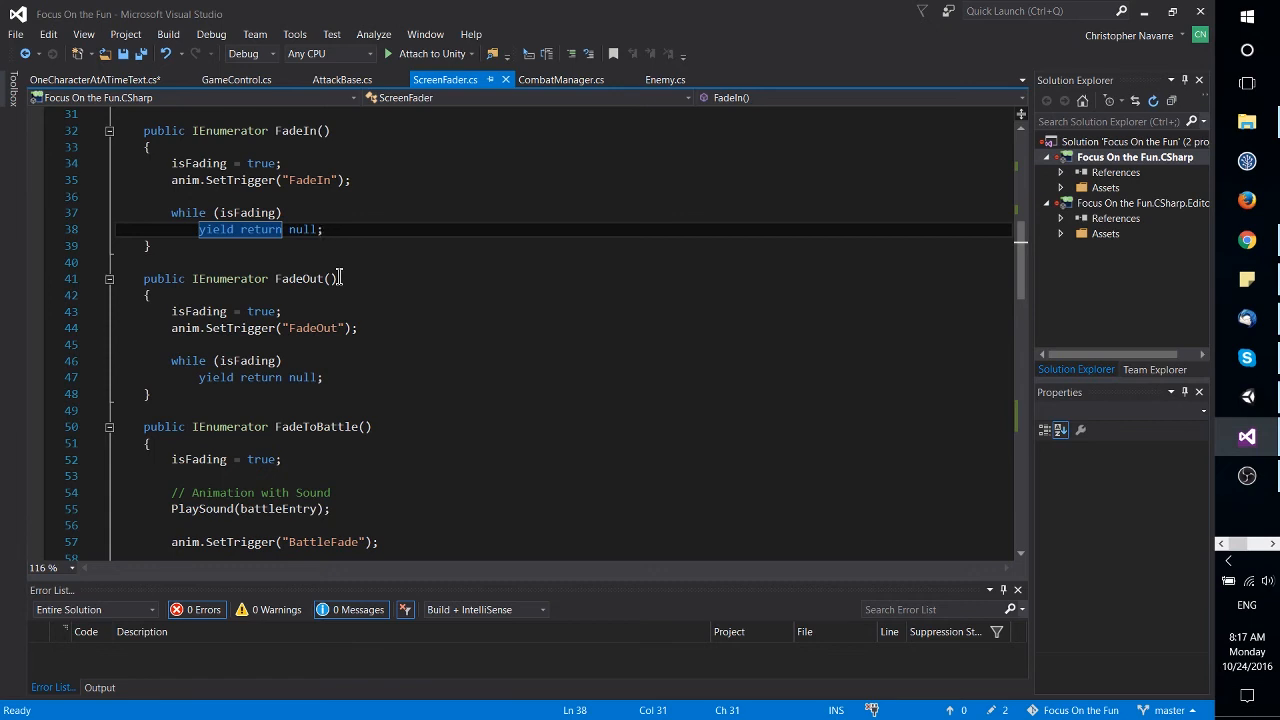
scroll("down", 3)
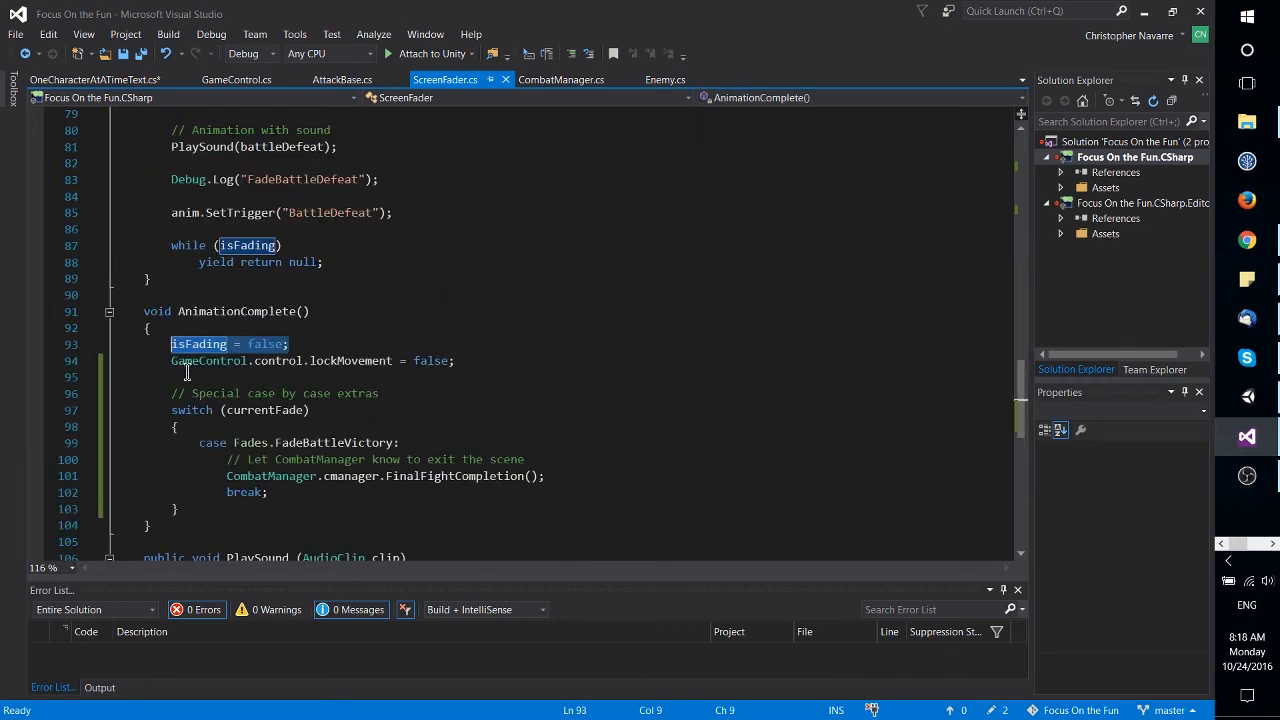
mouse_move(268, 360)
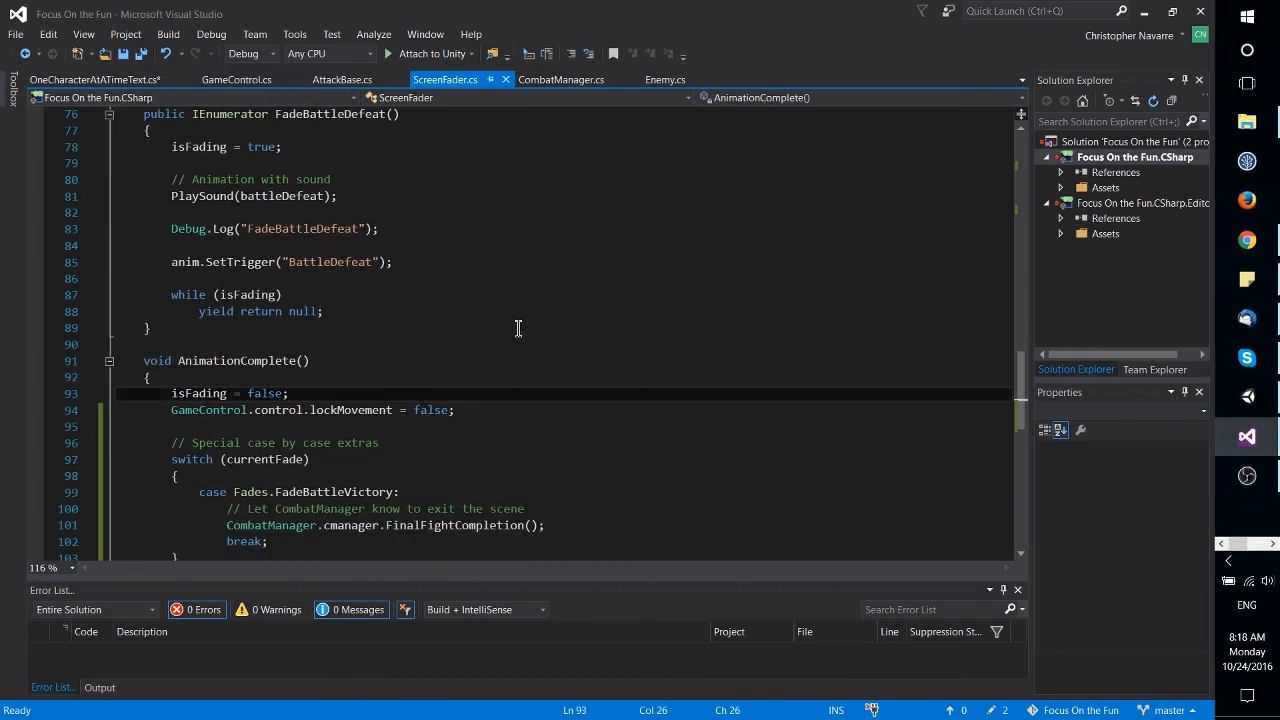
scroll("down", 3)
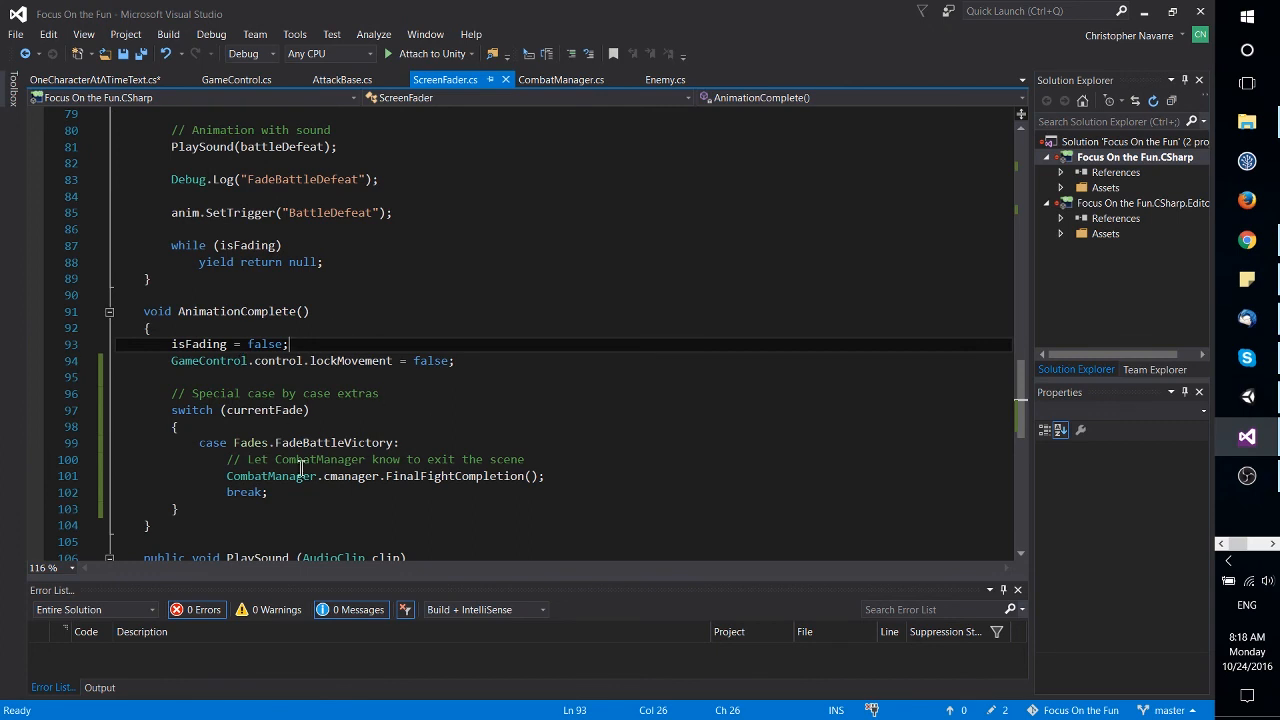